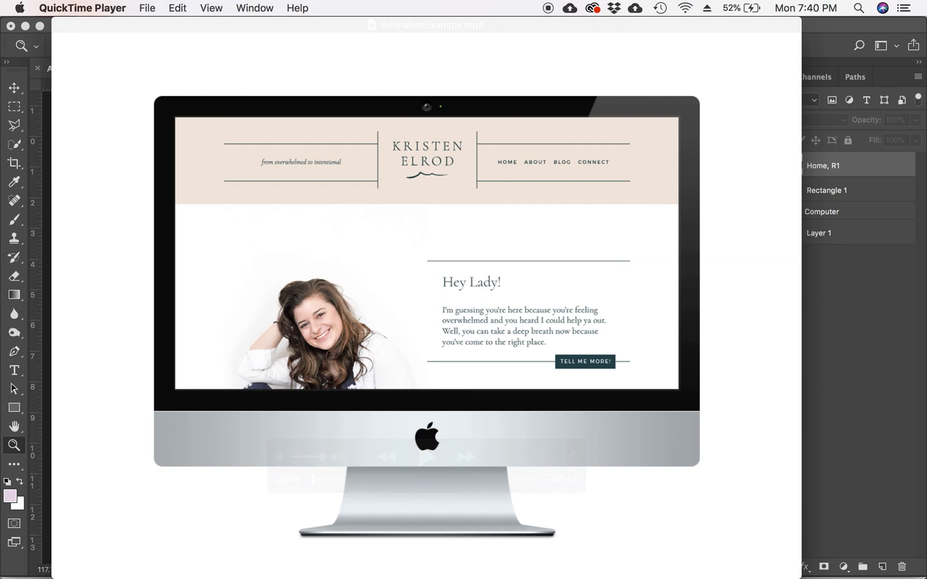
mouse_move(477, 294)
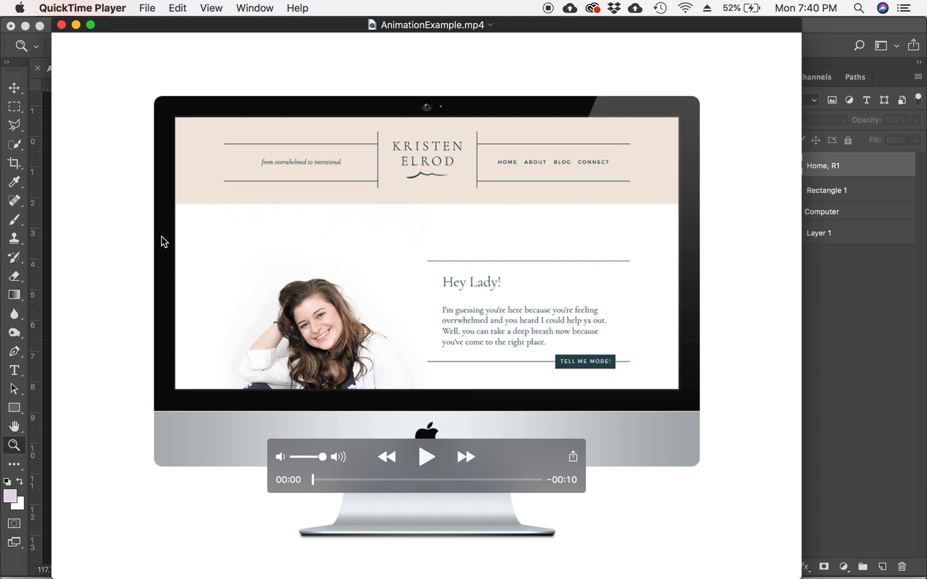
- Play AnimationExample.mp4 through, showing the website scrolling from header to footer in the iMac
click(426, 456)
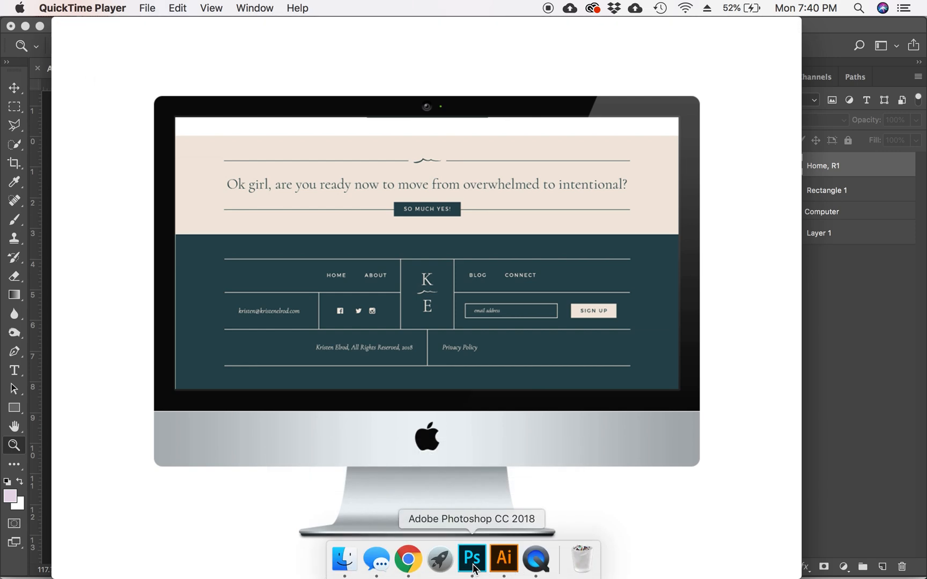
- Switch to the Photoshop mockup document and inspect the Computer group and white background Layer 1
click(471, 557)
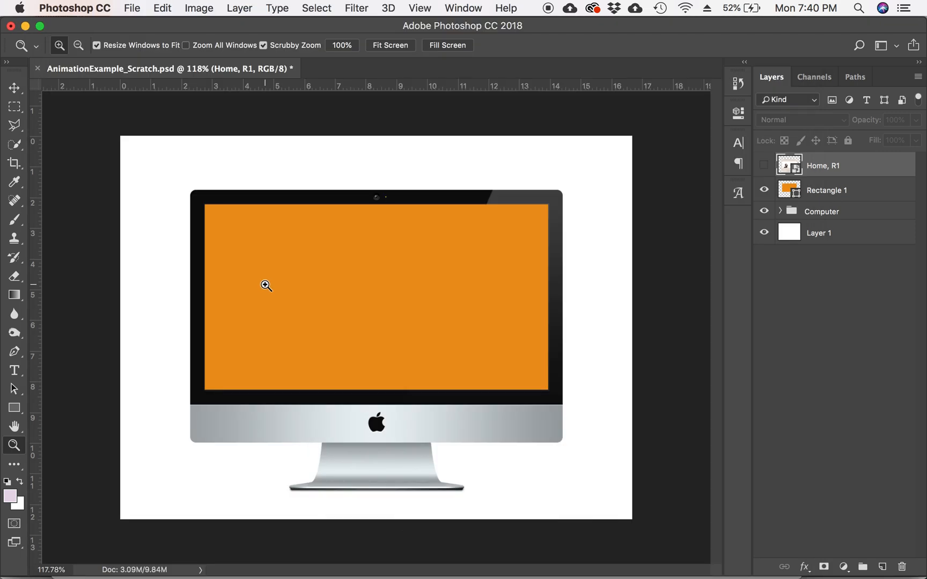
mouse_move(583, 226)
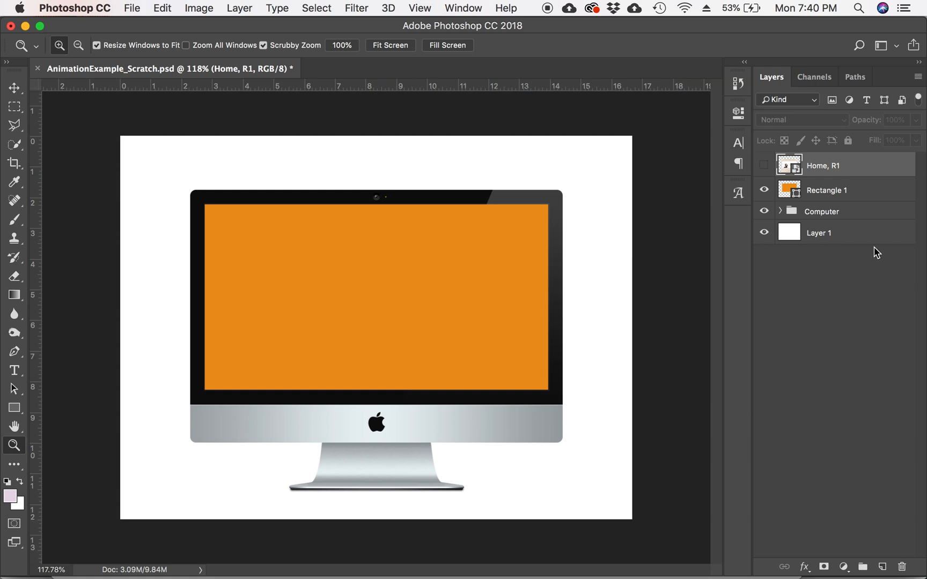
click(820, 211)
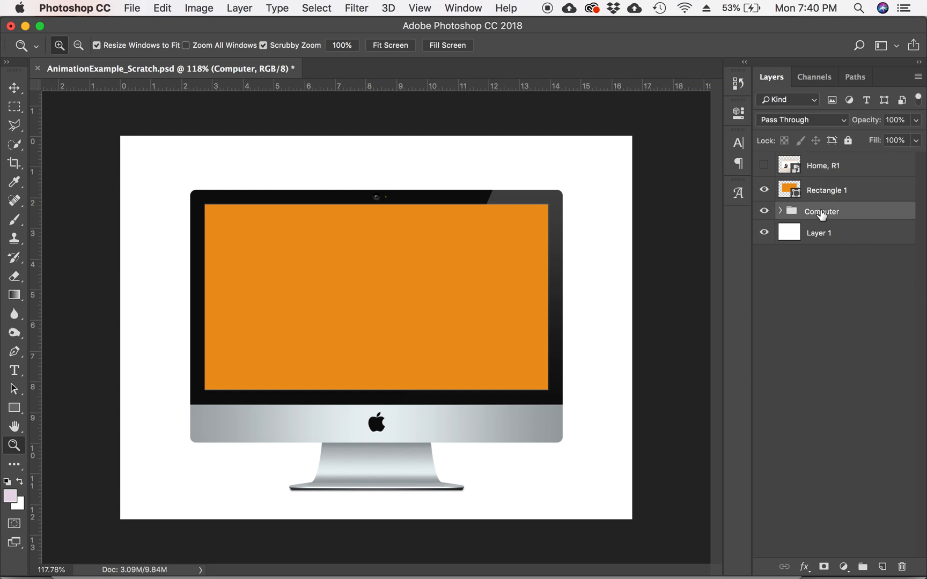
mouse_move(836, 221)
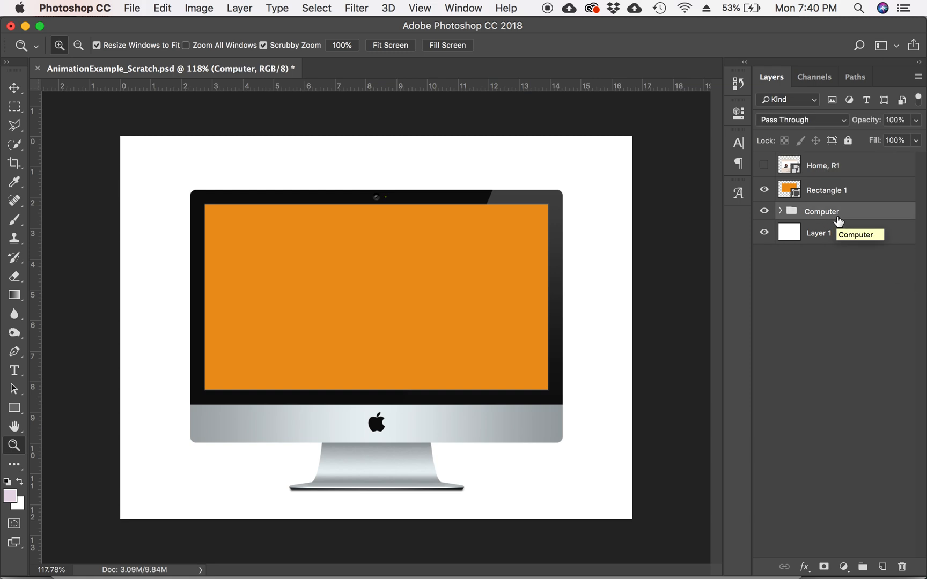
click(818, 232)
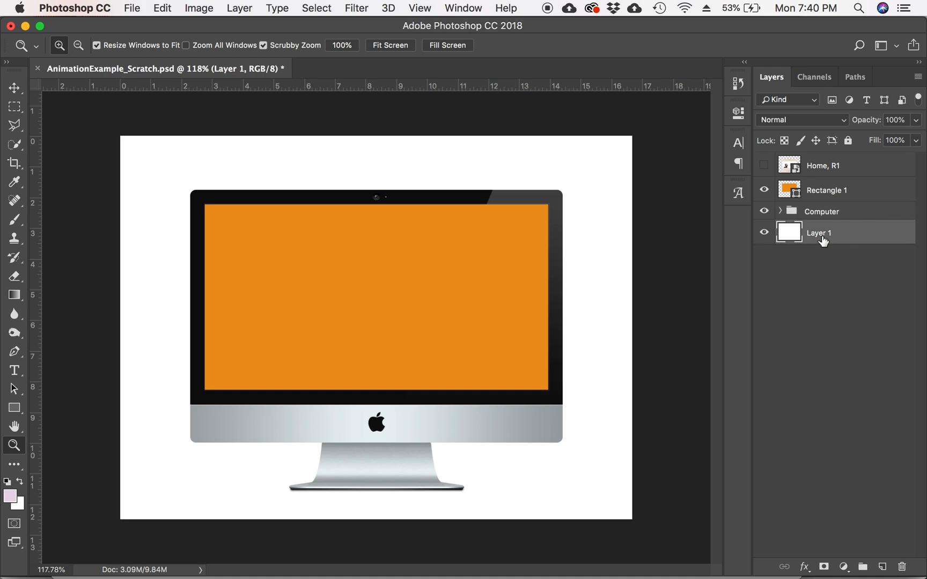
mouse_move(778, 215)
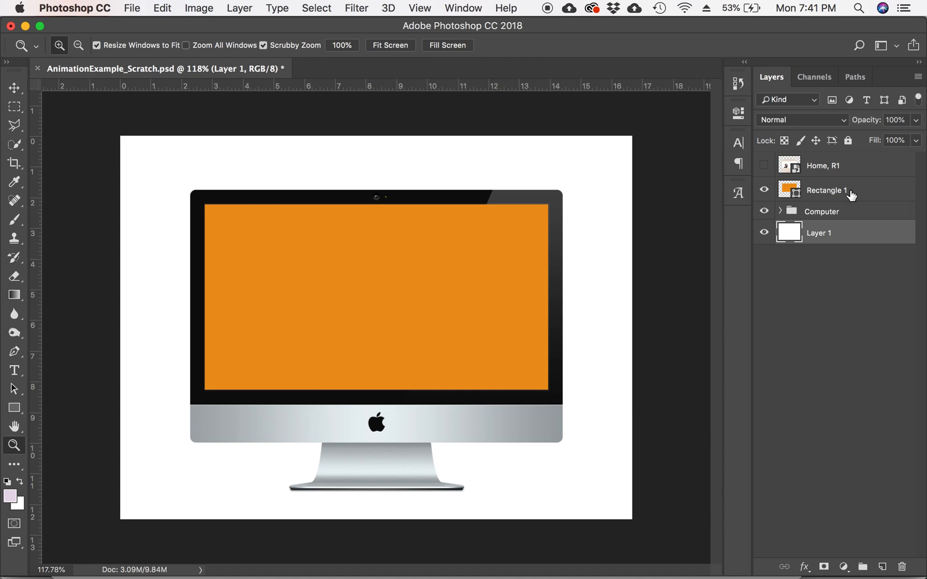
- Toggle the orange Rectangle 1 screen placeholder's visibility and select the hidden Home, R1 screenshot layer
click(762, 190)
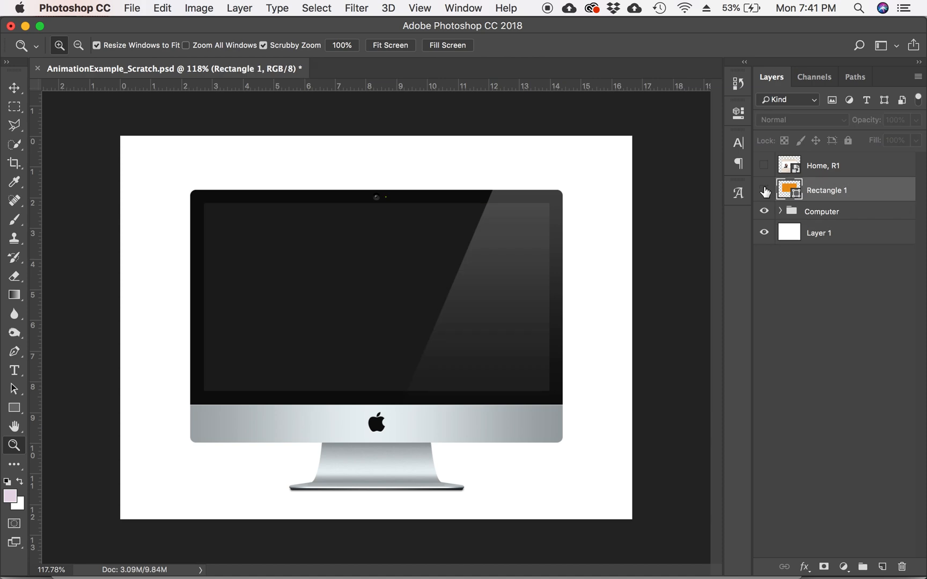
click(763, 190)
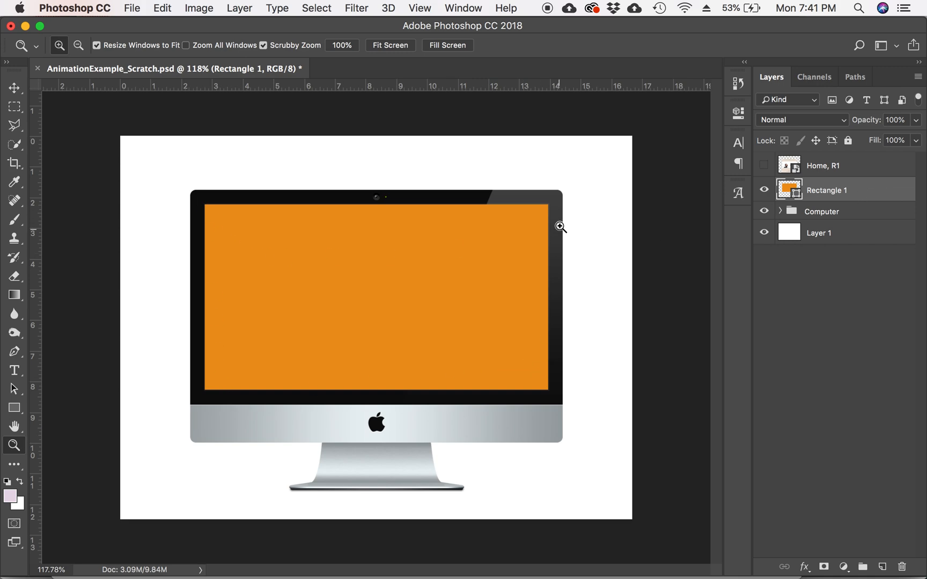
mouse_move(870, 181)
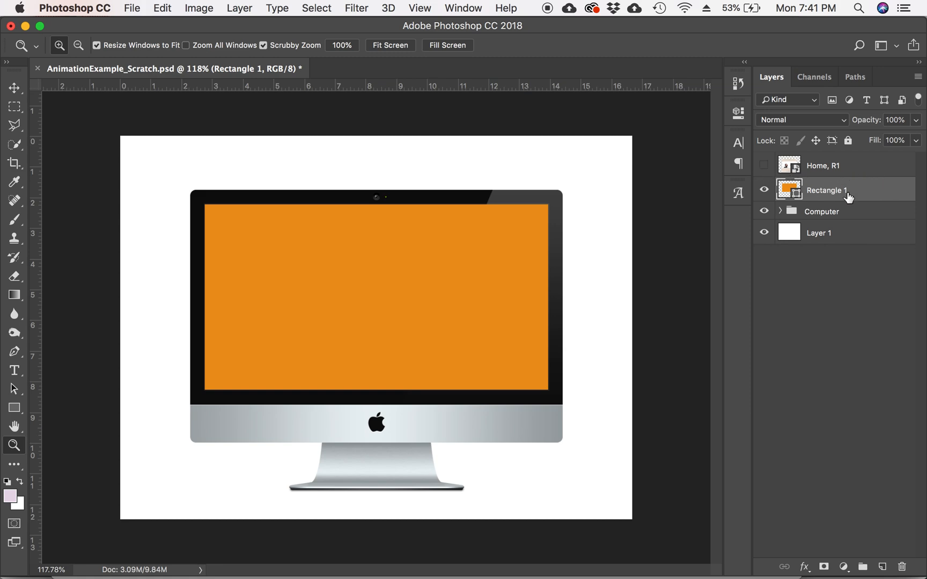
mouse_move(828, 190)
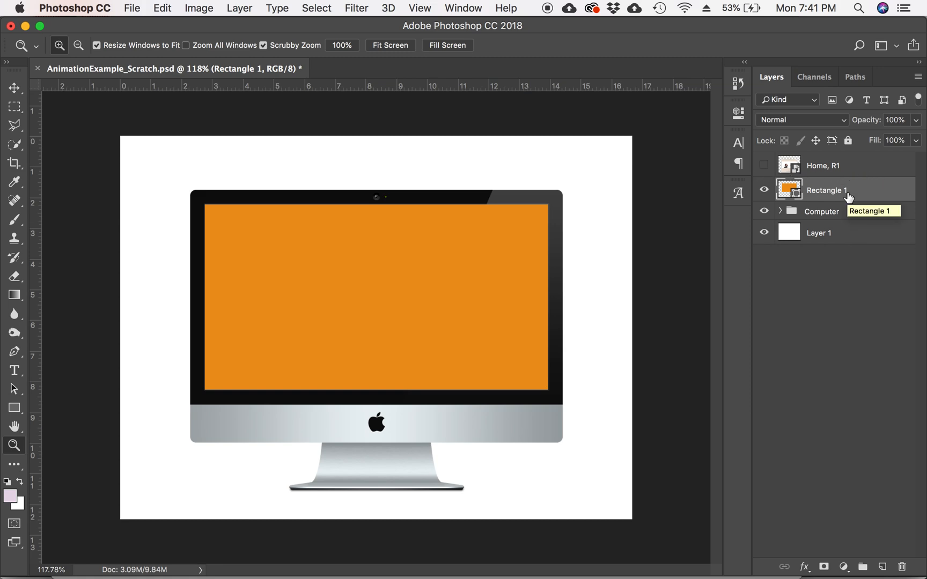
click(132, 7)
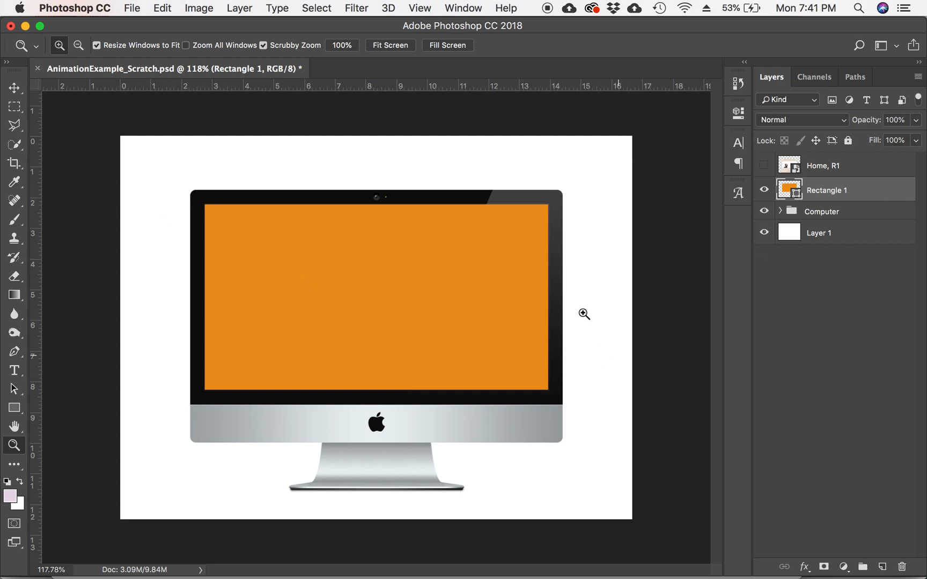
mouse_move(880, 181)
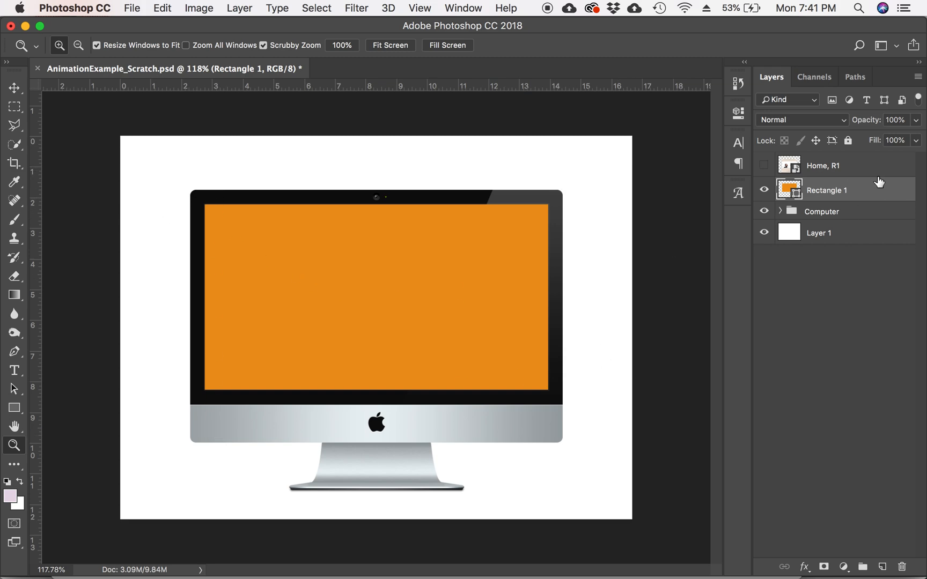
click(822, 165)
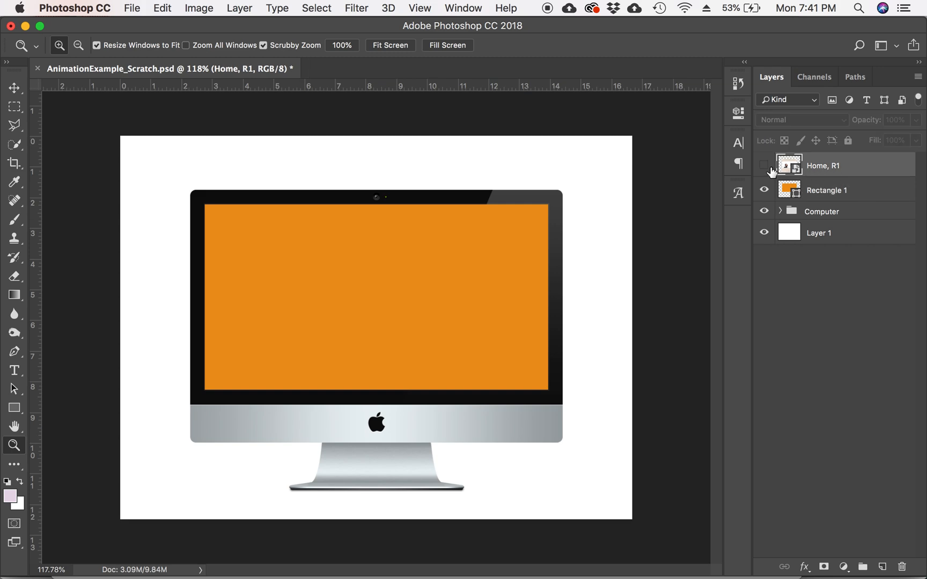
- Show Home, R1 and clip it to Rectangle 1 so the screenshot sits only inside the iMac screen
click(764, 166)
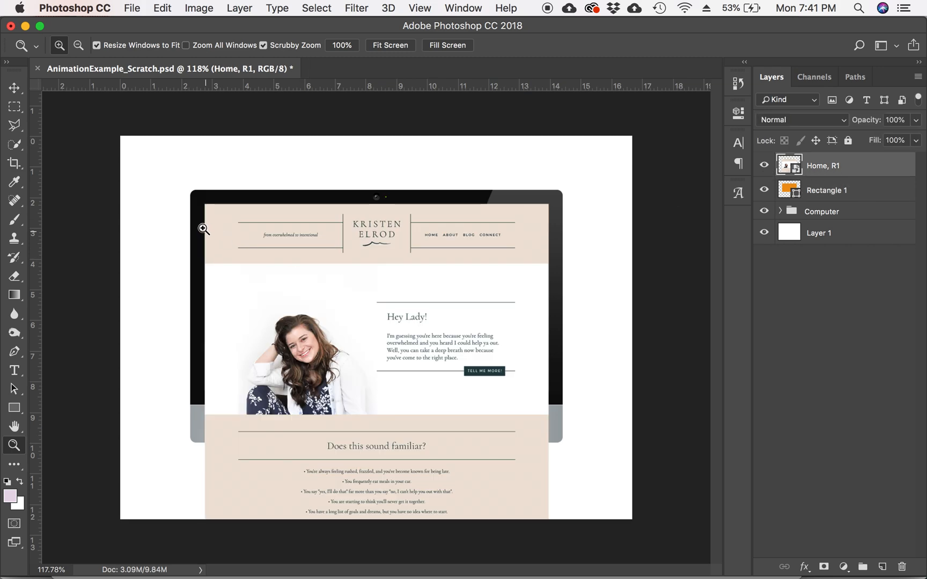
mouse_move(542, 495)
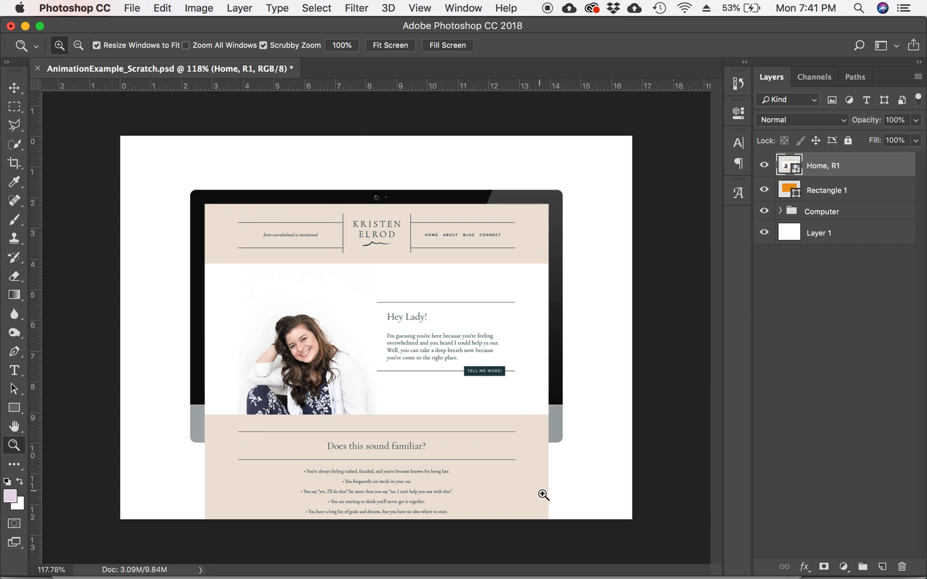
mouse_move(524, 239)
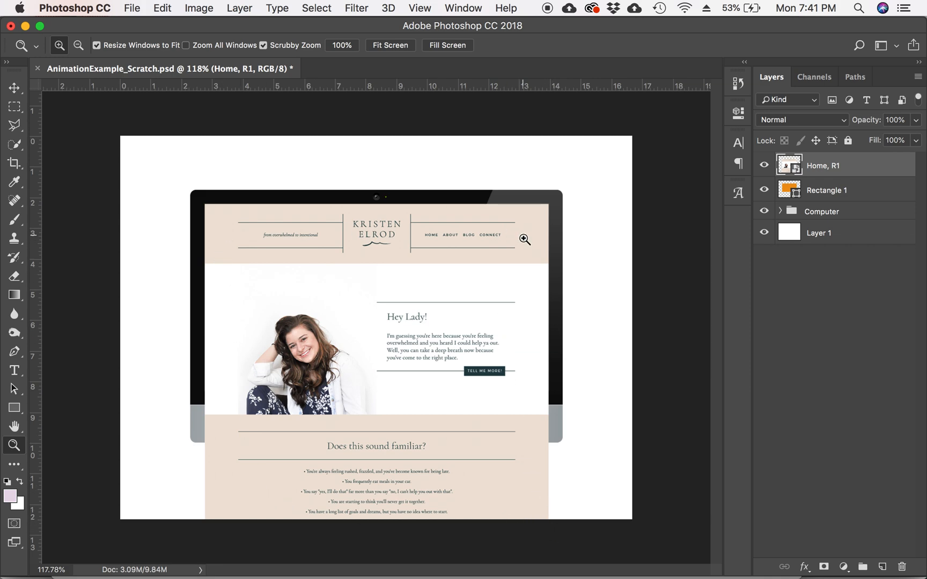
mouse_move(527, 506)
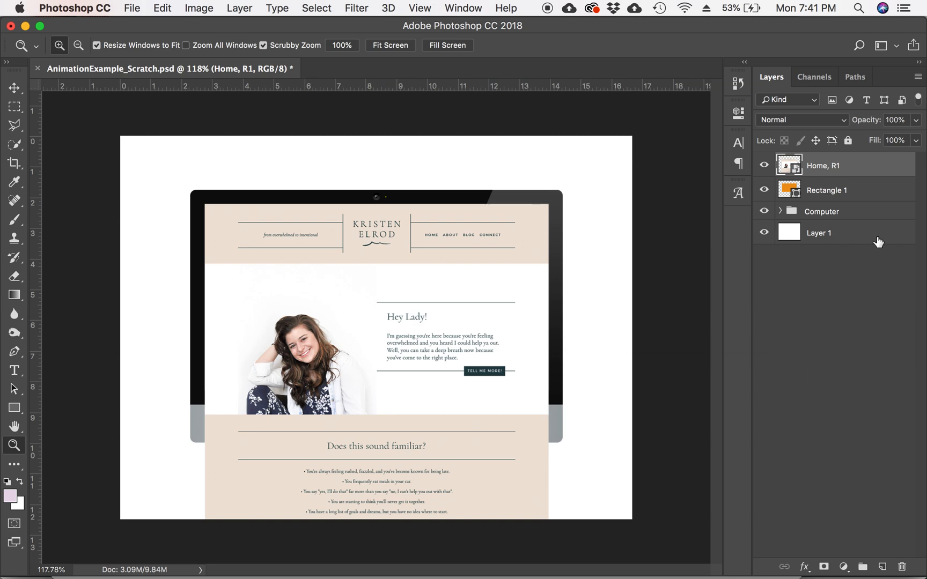
mouse_move(844, 177)
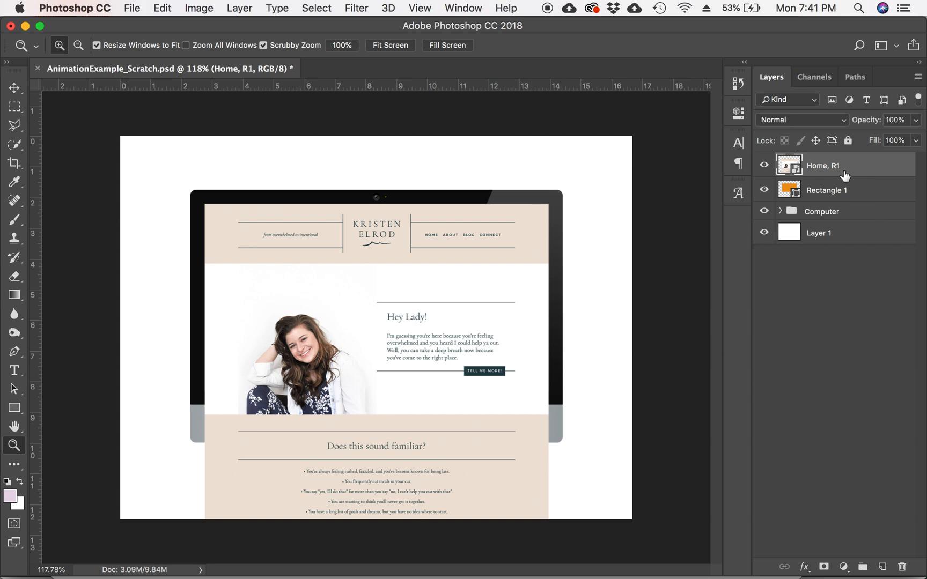
mouse_move(855, 168)
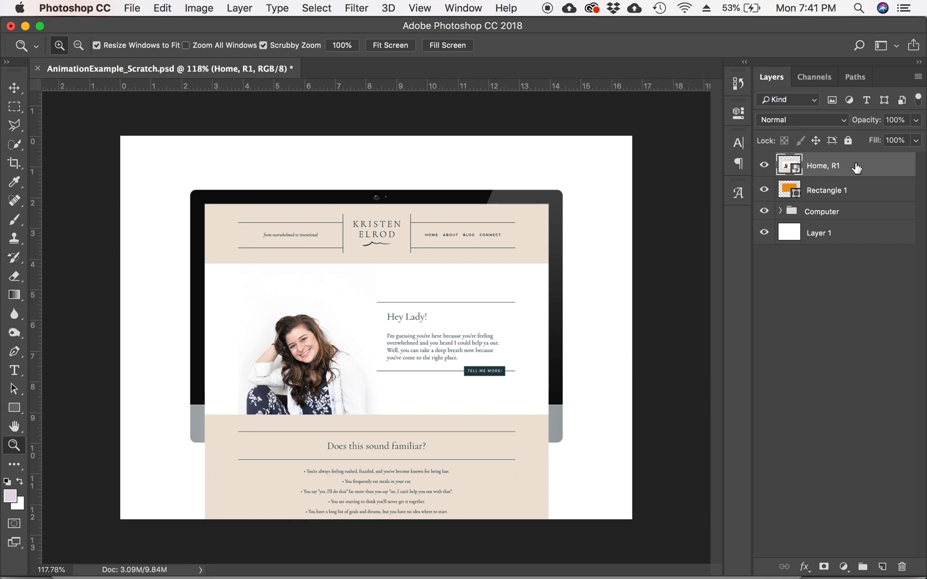
right_click(823, 166)
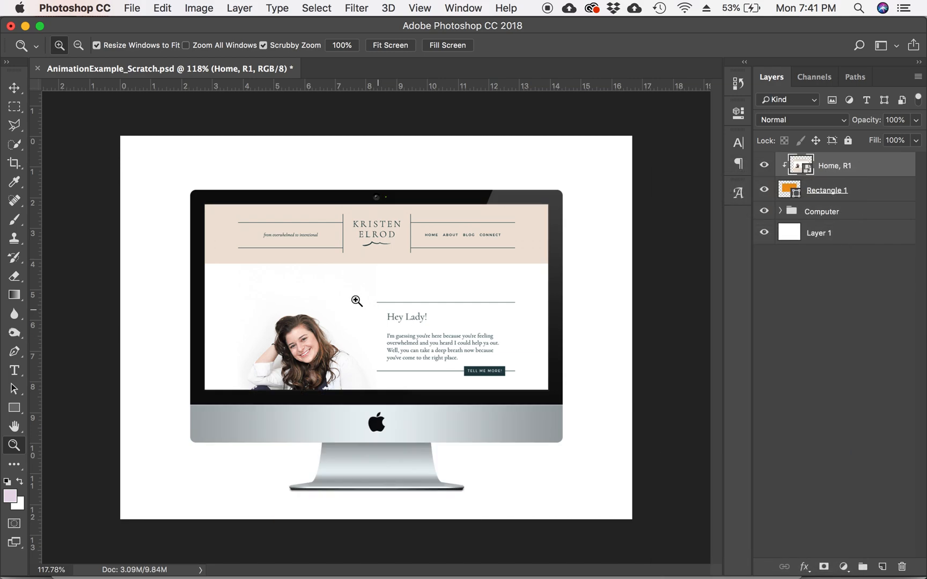
mouse_move(543, 231)
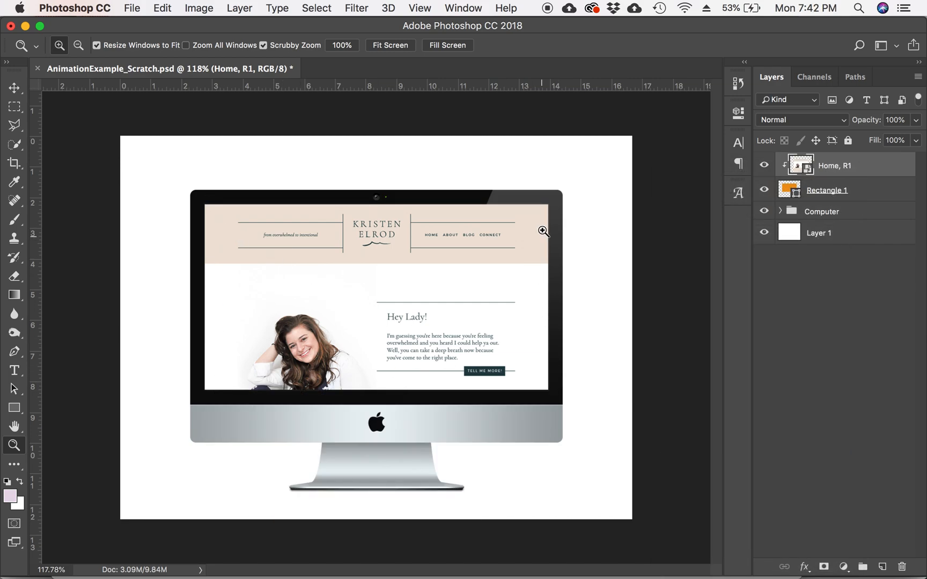
mouse_move(208, 215)
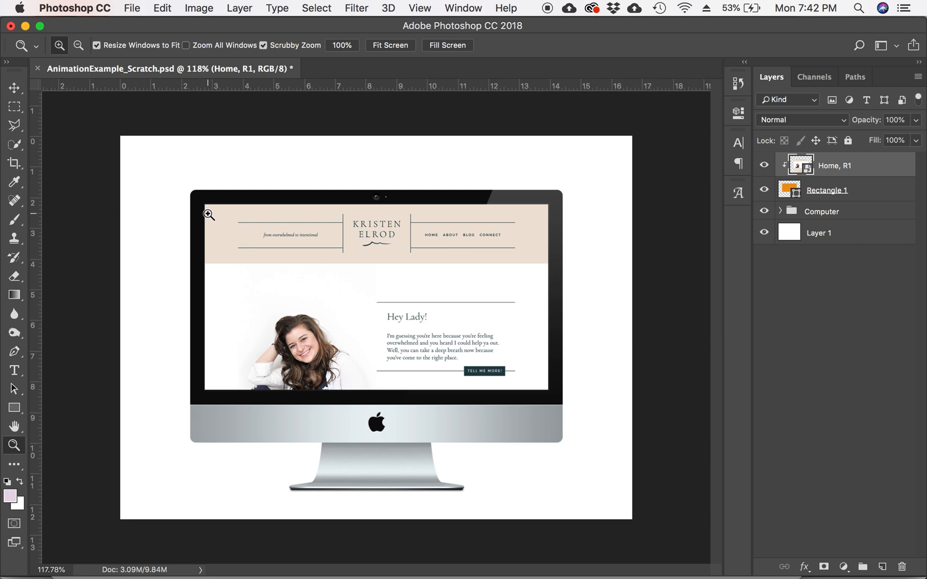
mouse_move(569, 234)
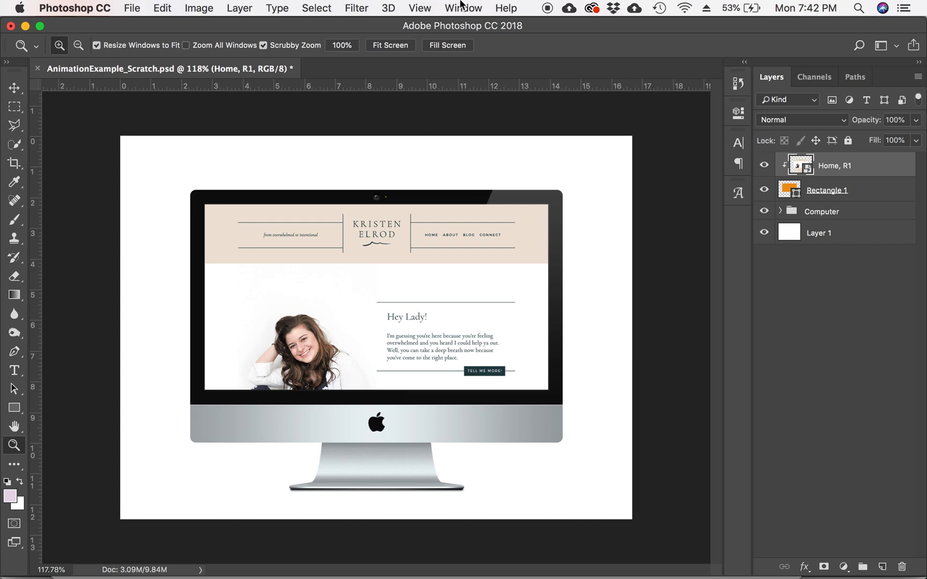
- Show the Timeline panel and convert the frame animation to a video timeline
click(463, 7)
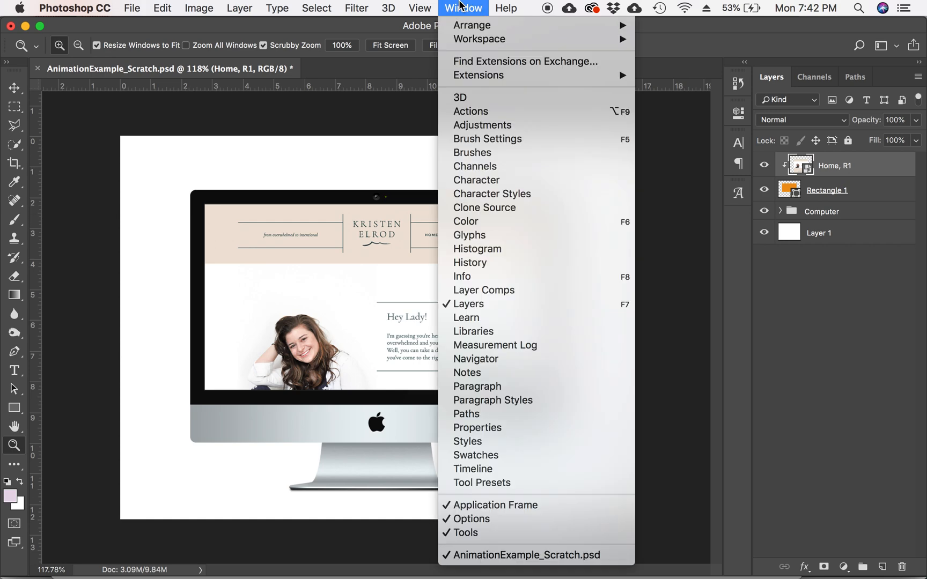
click(472, 469)
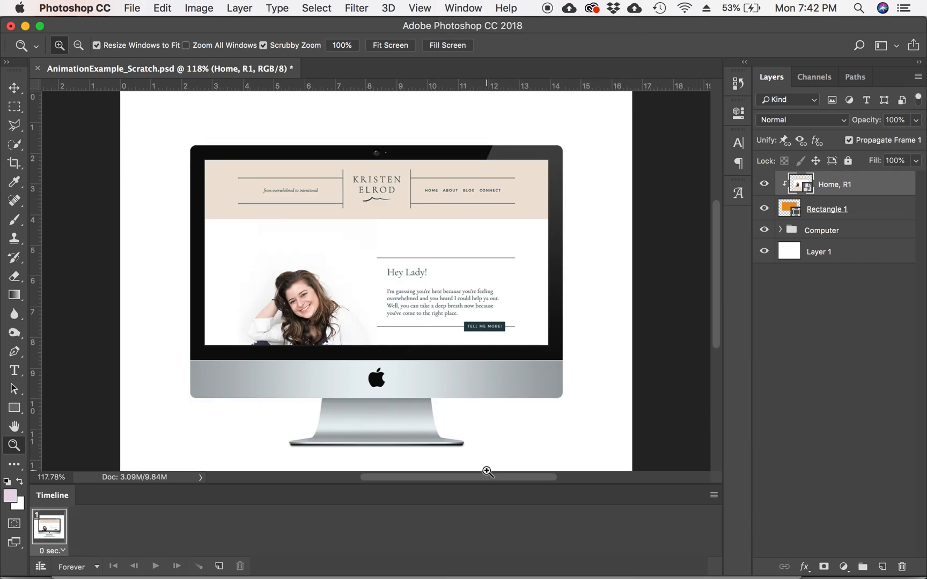
mouse_move(155, 534)
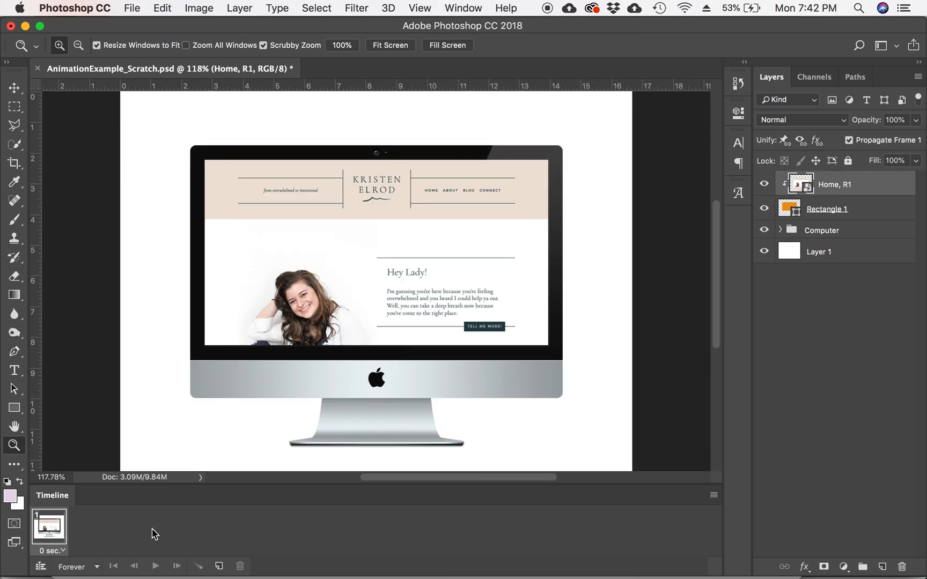
click(713, 495)
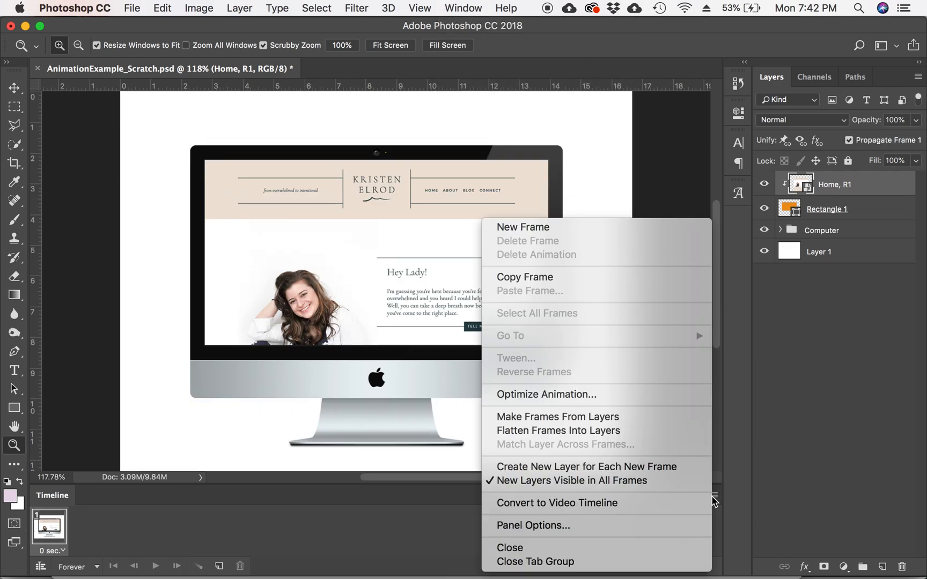
mouse_move(554, 504)
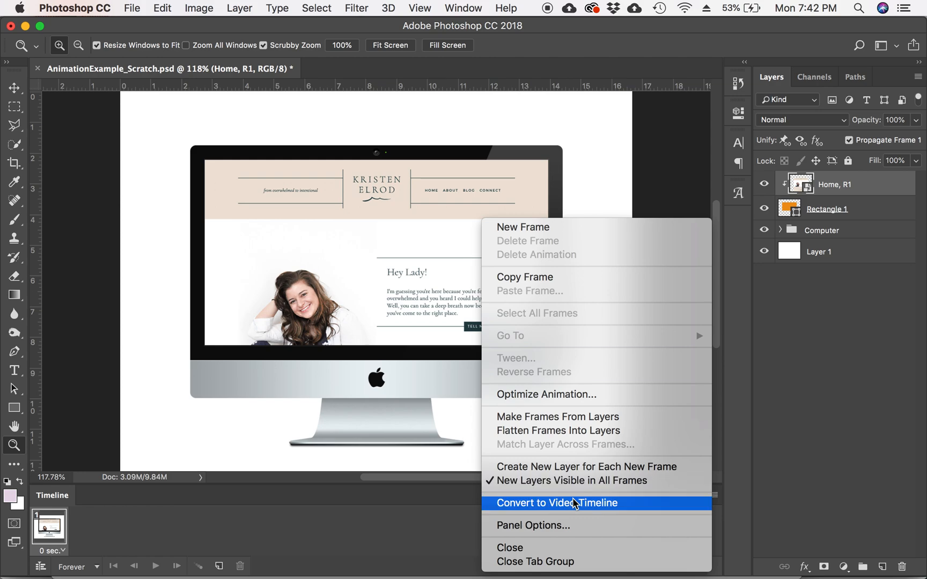
click(555, 503)
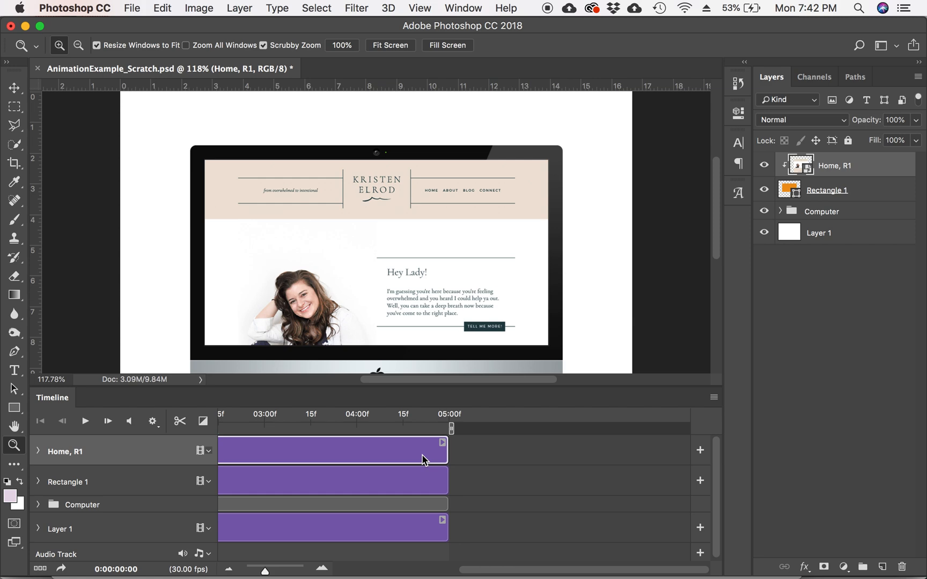
mouse_move(374, 335)
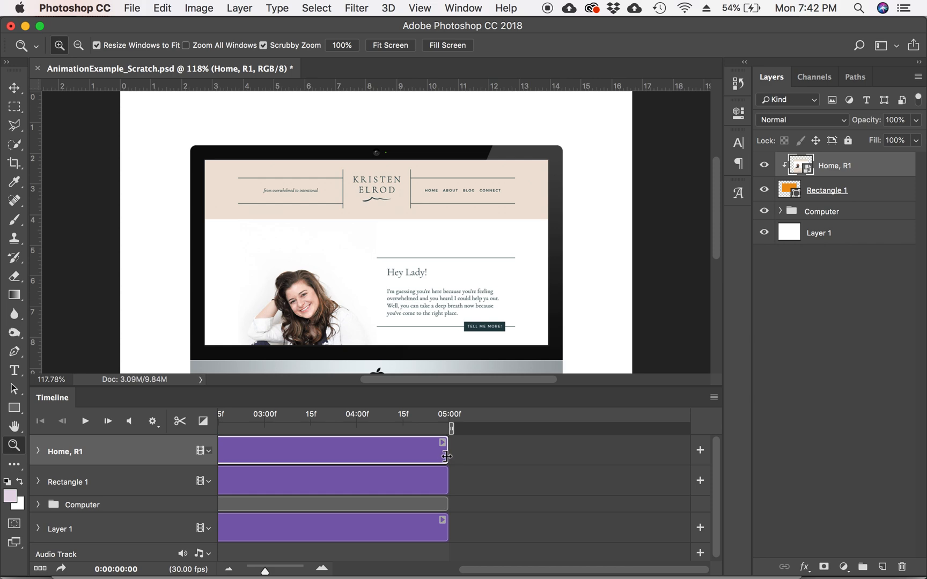
- Stretch the Home, R1, Rectangle 1 and Layer 1 clips out to about ten seconds so they run together
drag(446, 454, 586, 453)
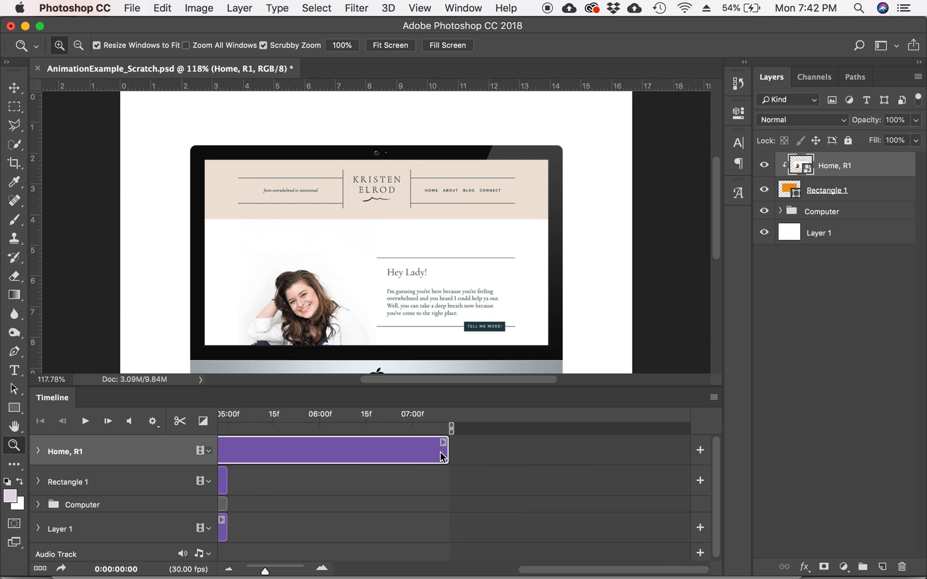
mouse_move(443, 449)
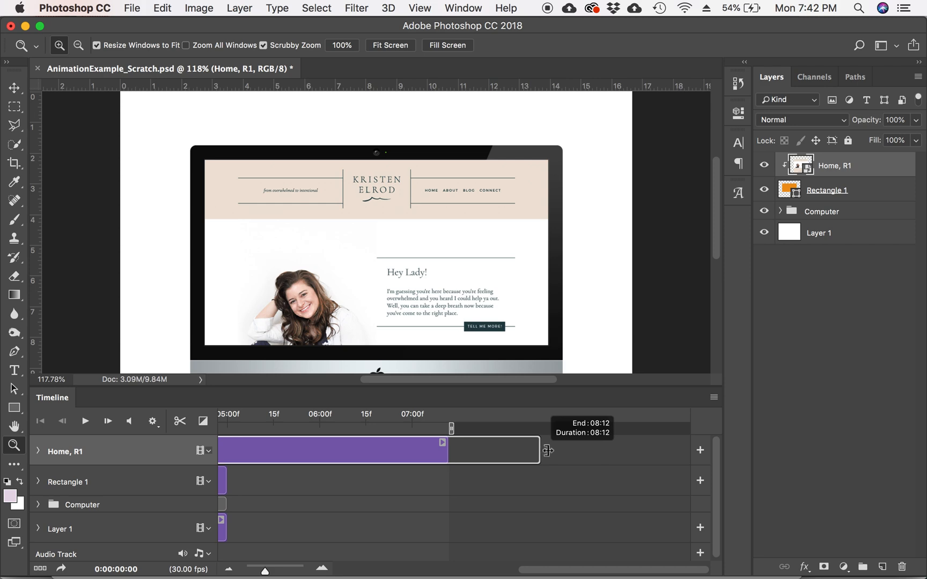
drag(539, 451, 623, 452)
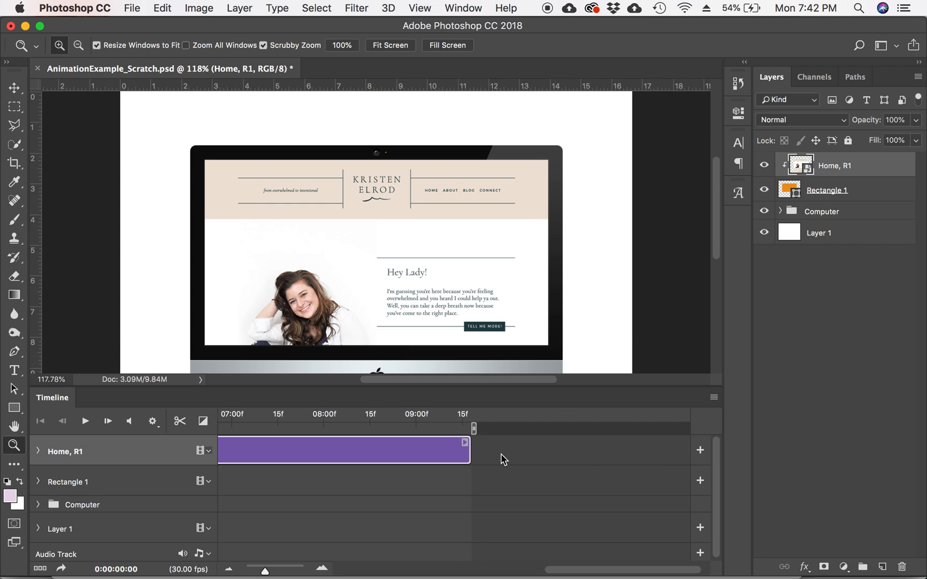
drag(465, 443, 519, 450)
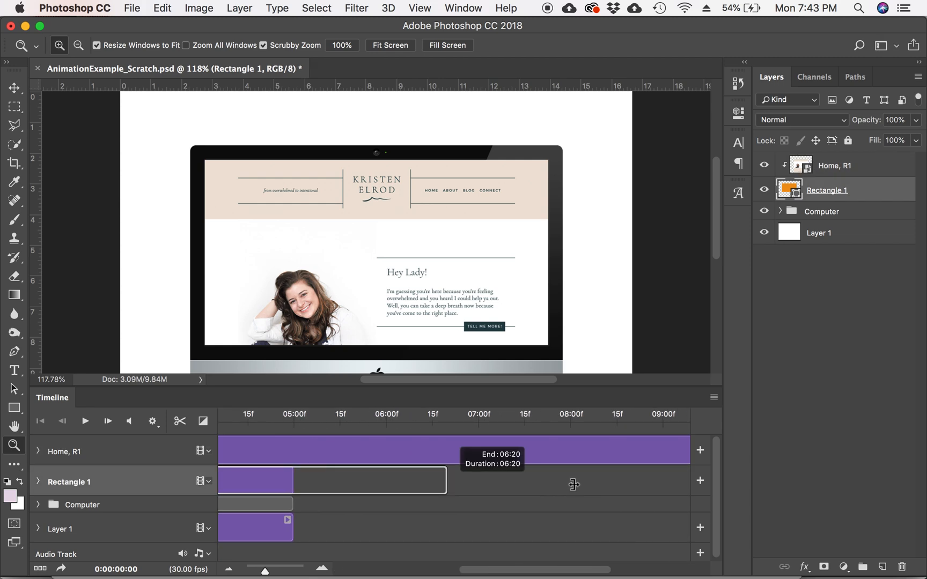
drag(442, 479, 491, 479)
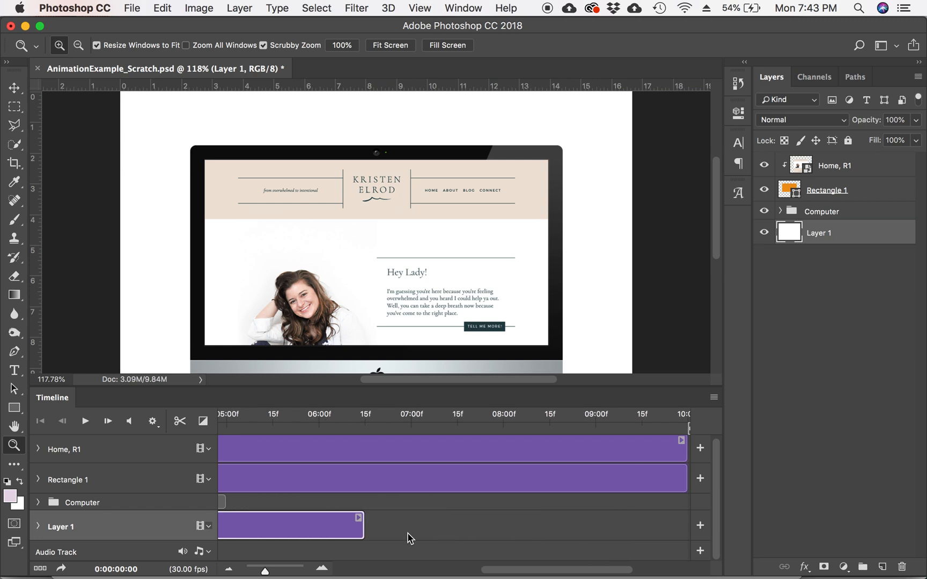
drag(358, 525, 597, 524)
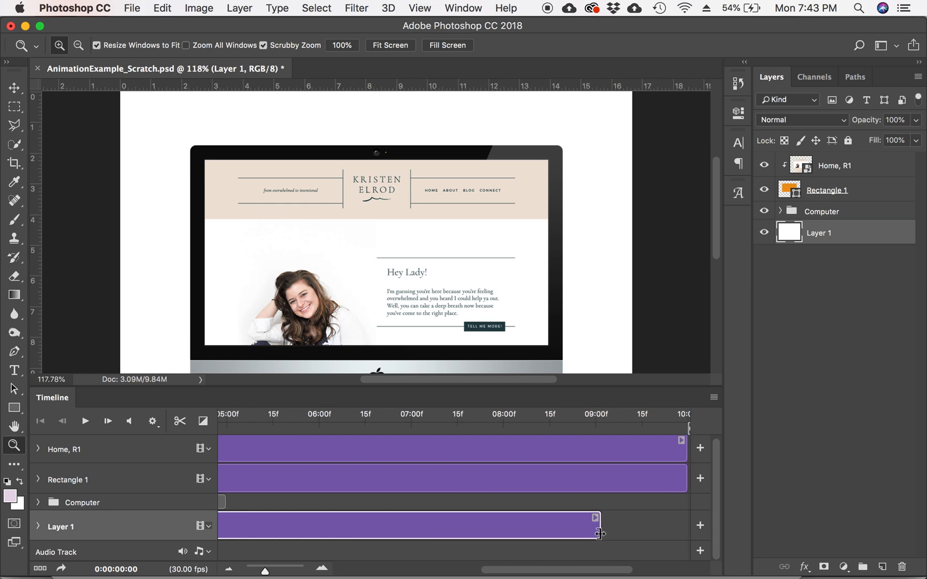
drag(598, 532, 502, 533)
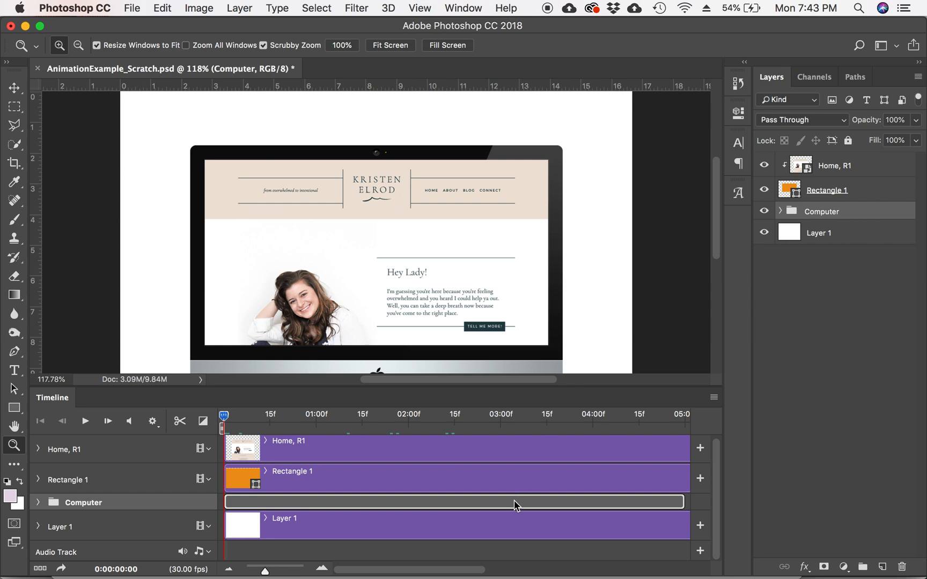
mouse_move(783, 214)
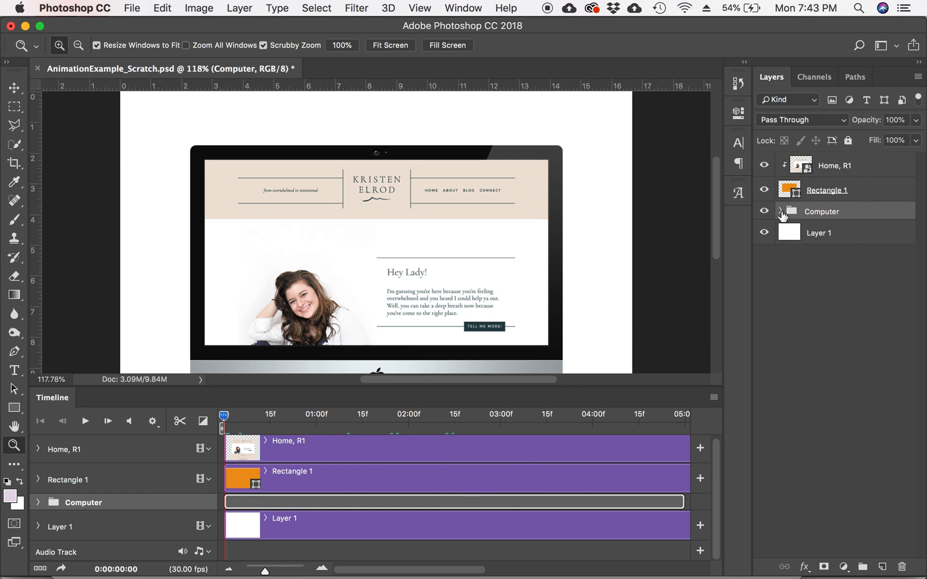
- Inspect the Computer group's shape layers, fold it back and copy the group via the Edit menu
click(782, 212)
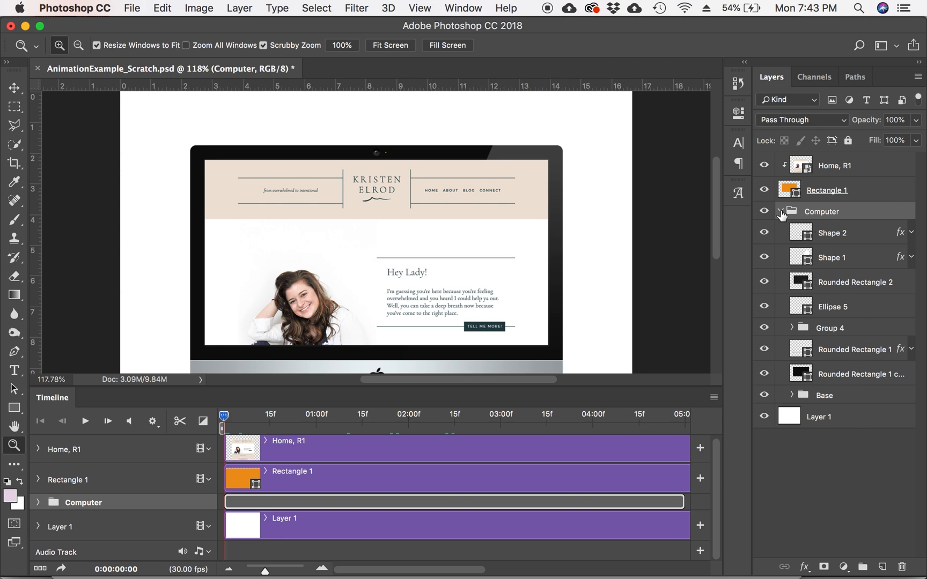
click(780, 211)
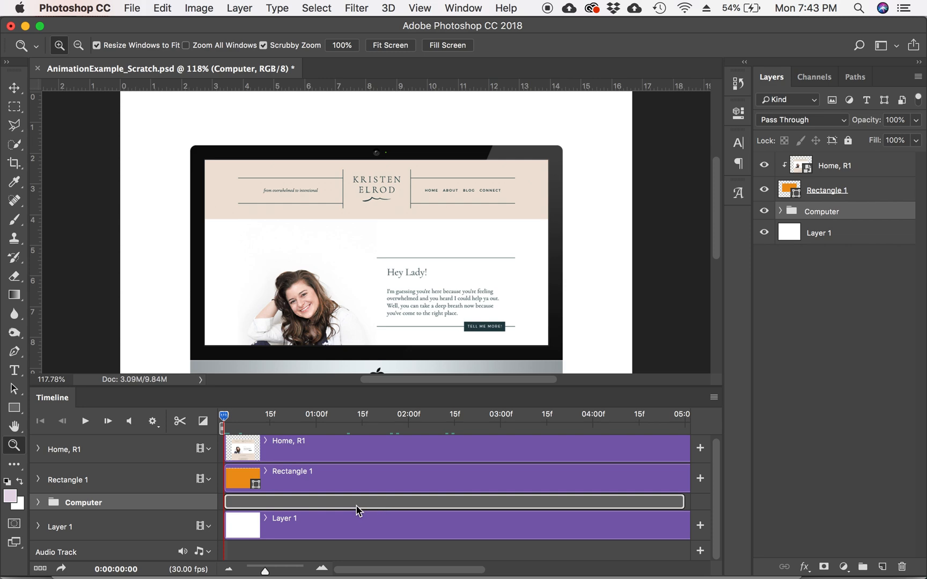
mouse_move(321, 501)
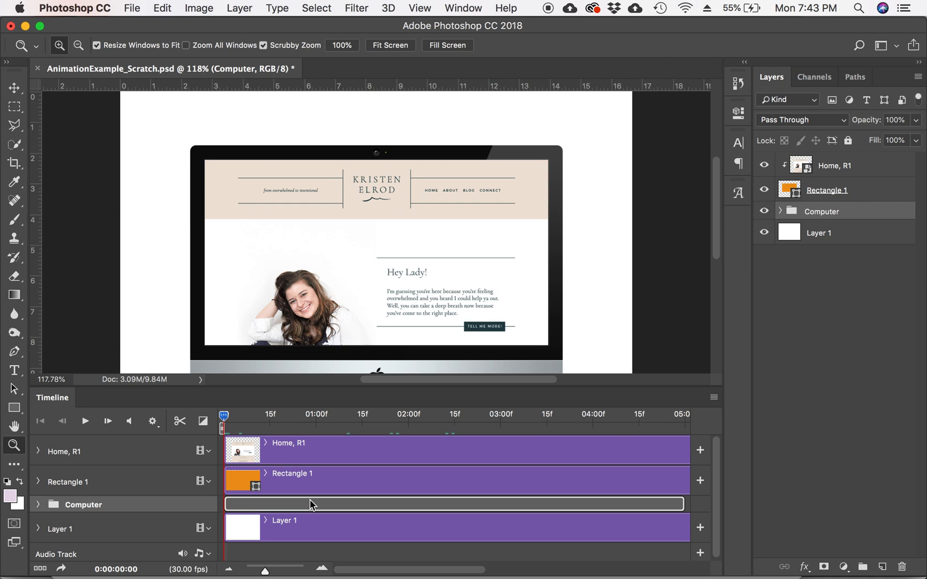
click(161, 7)
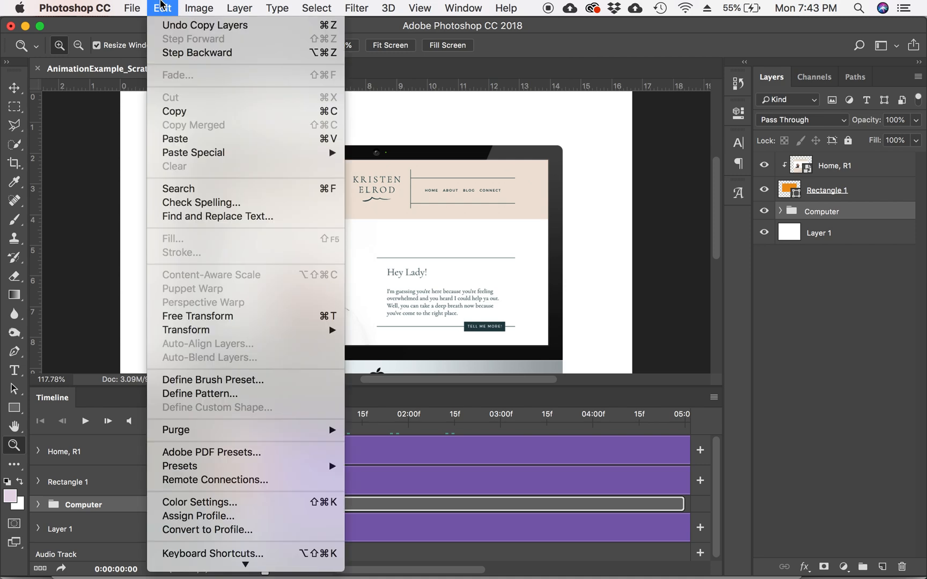
mouse_move(193, 152)
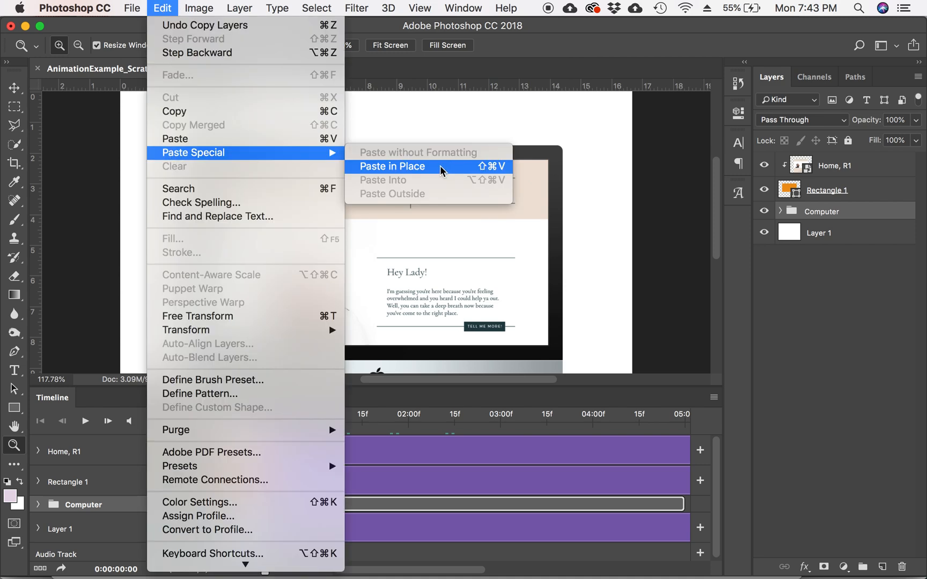
mouse_move(493, 176)
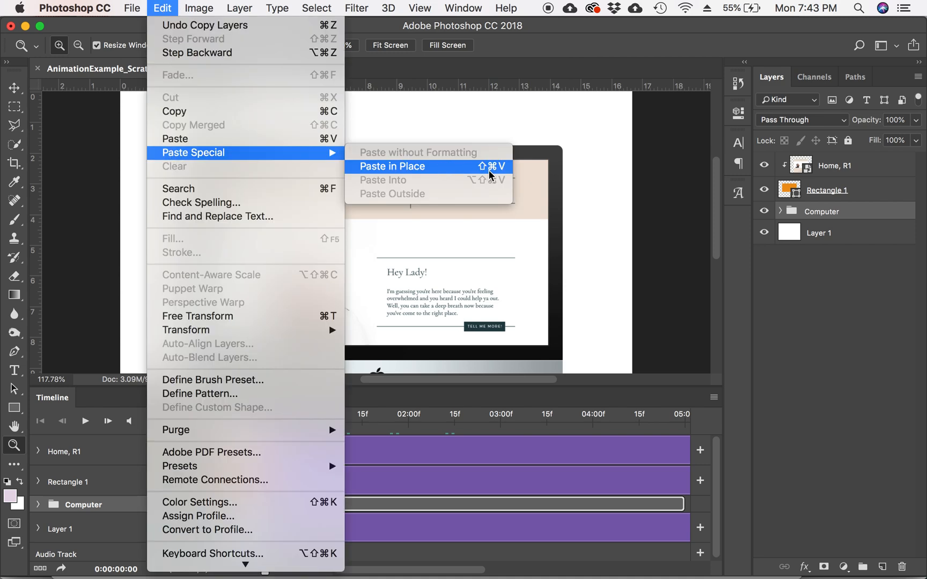
- Paste a duplicate Computer group in place so its clip follows the original near five seconds
click(390, 166)
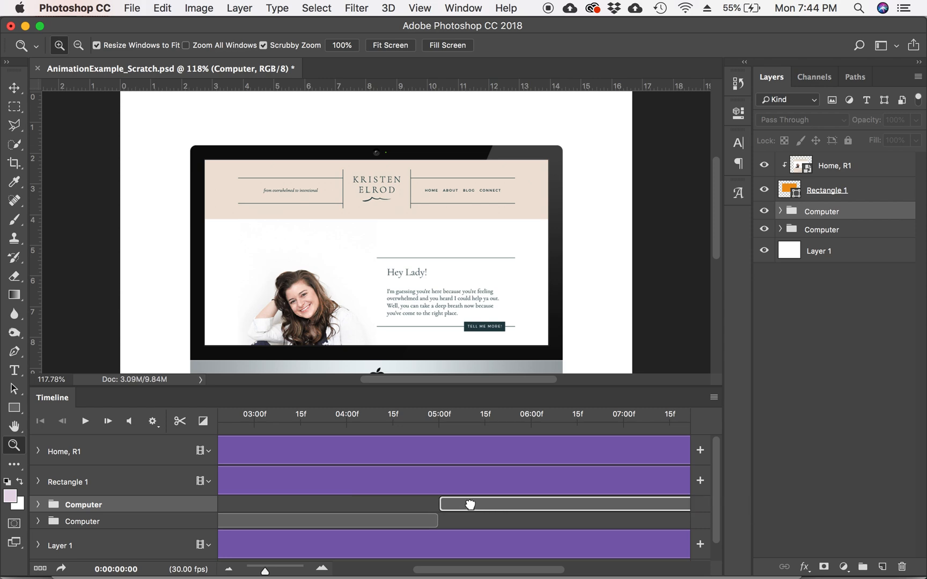
- Scrub the playhead around 0:00:04:24–05:00 to check the frame where the two Computer clips meet
click(426, 415)
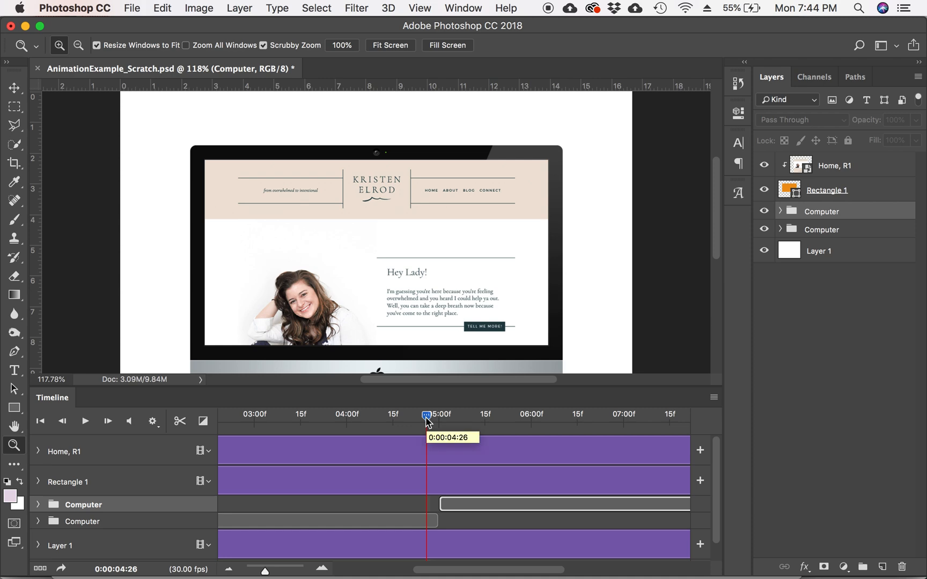
drag(427, 414, 421, 420)
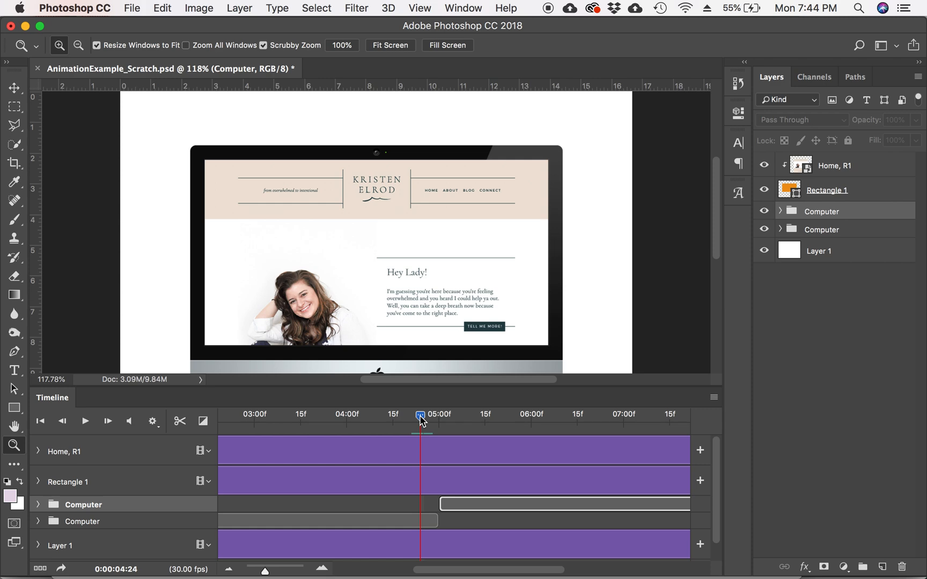
drag(420, 415, 433, 415)
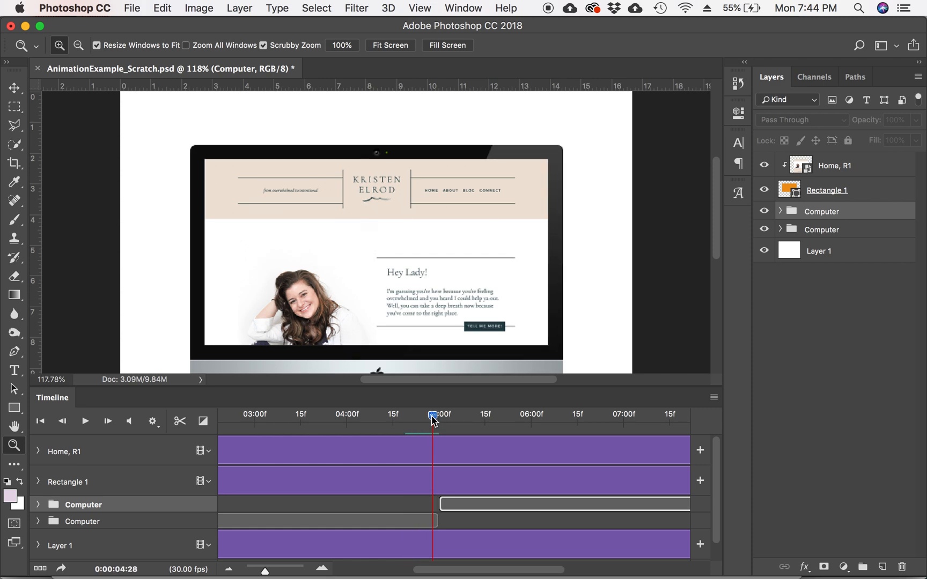
drag(432, 414, 445, 414)
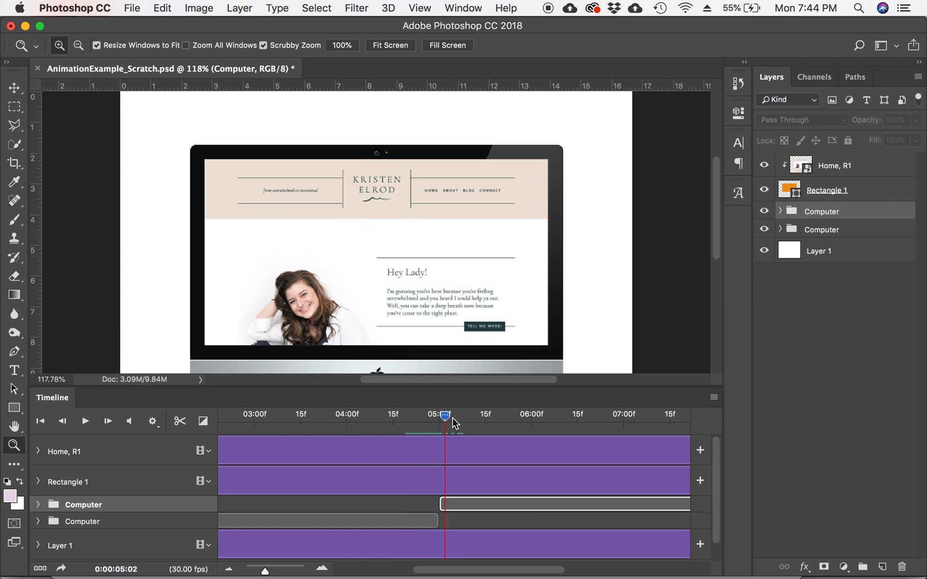
drag(444, 415, 435, 415)
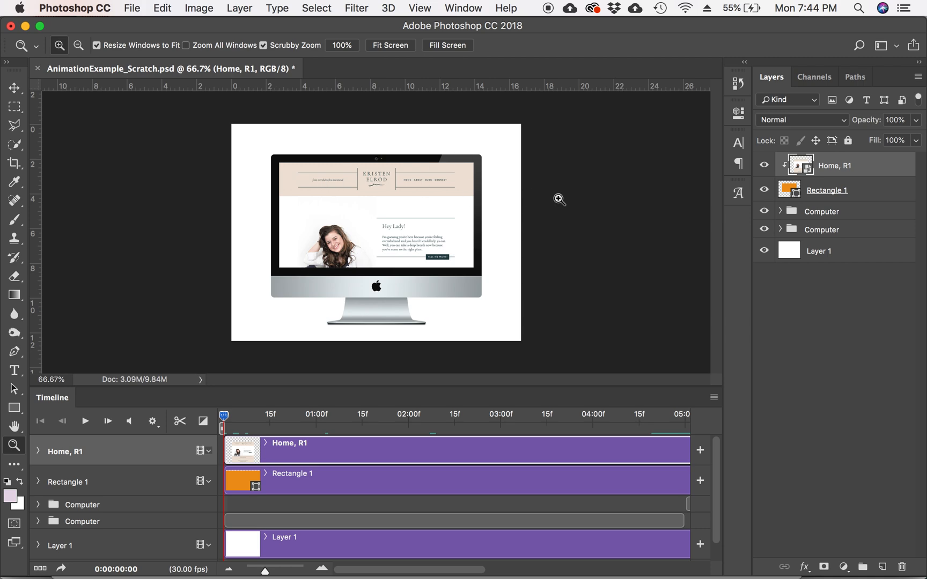
mouse_move(308, 453)
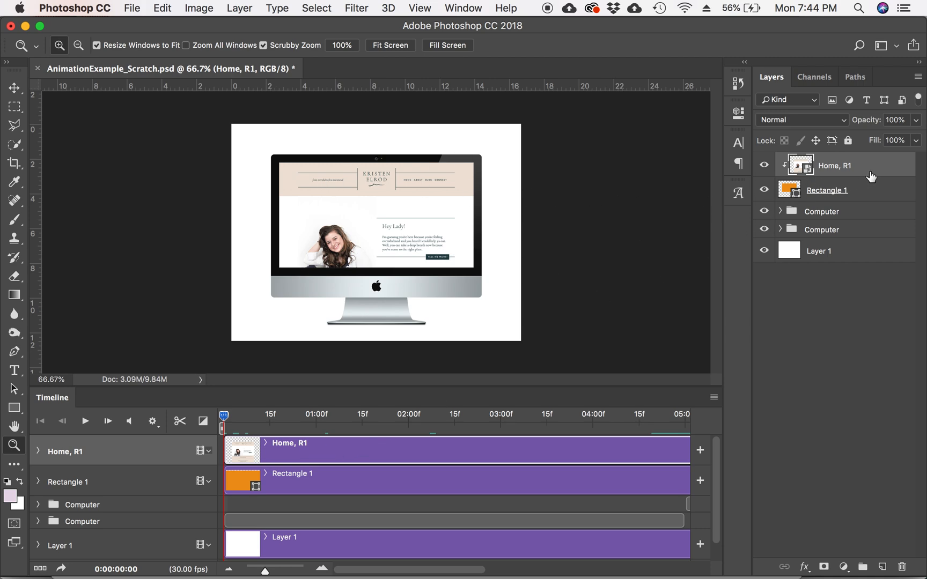
mouse_move(296, 425)
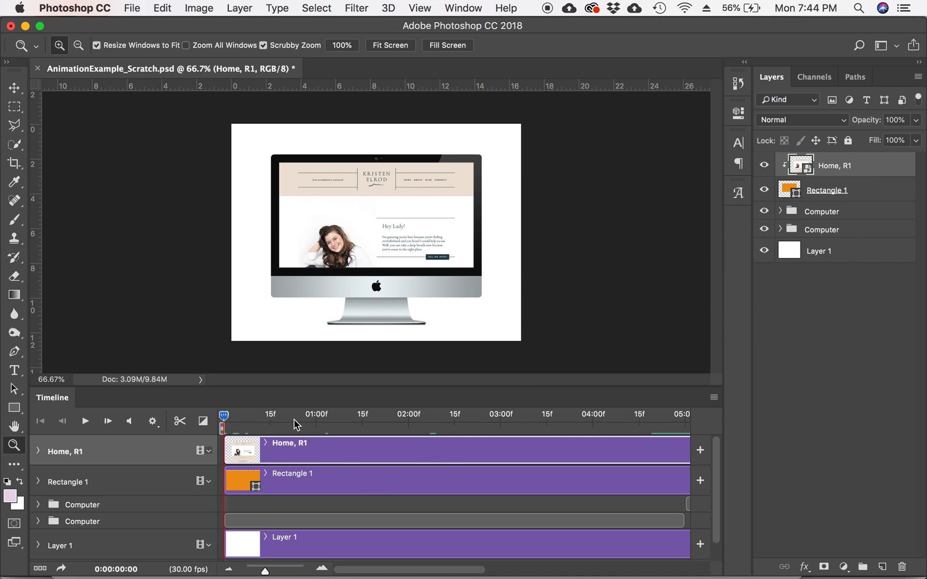
mouse_move(275, 457)
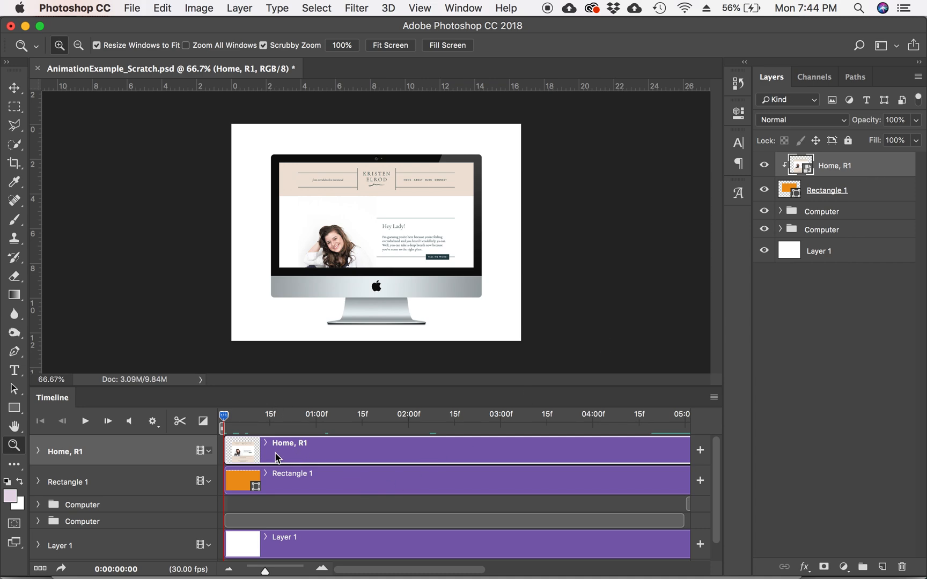
- Expand the Home, R1 track to reveal its Transform, Opacity and Style properties
click(38, 451)
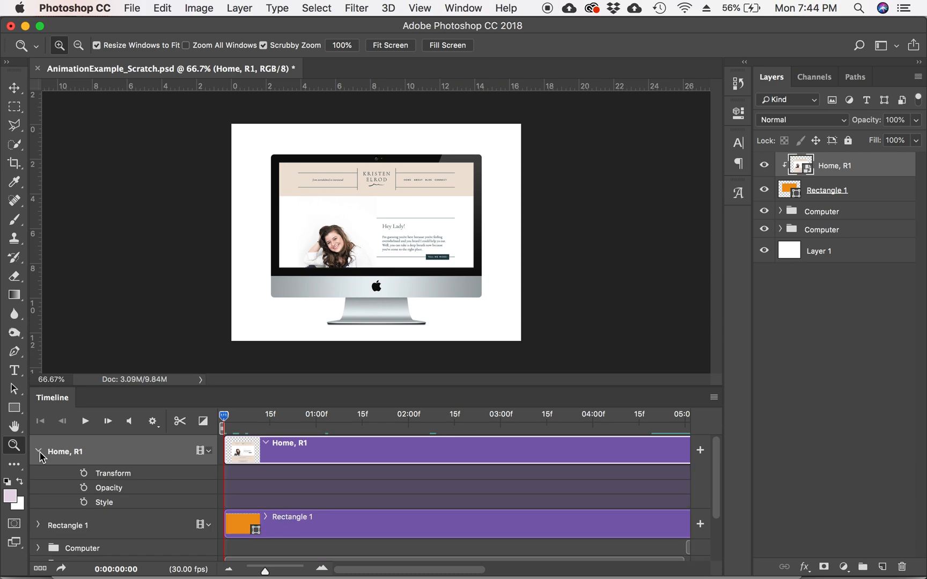
mouse_move(152, 473)
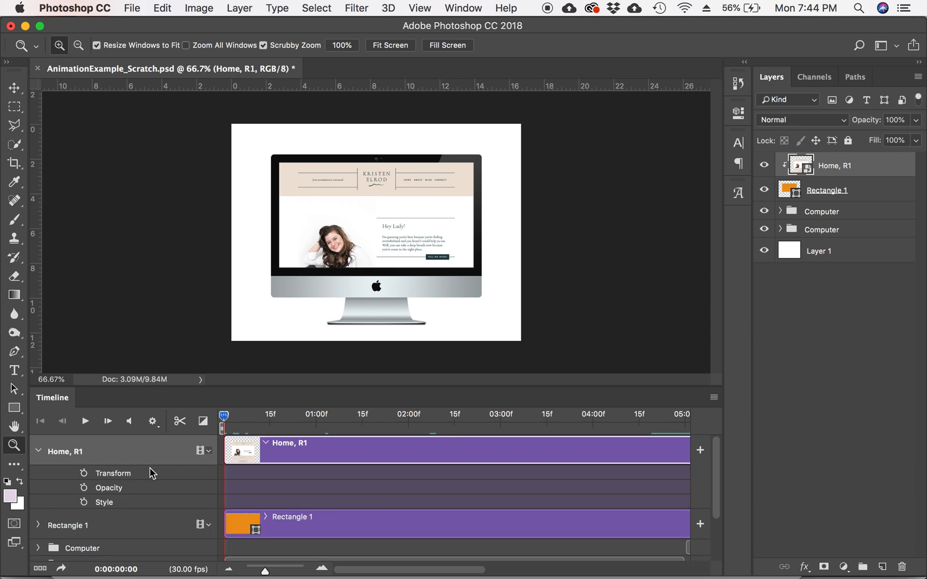
mouse_move(142, 490)
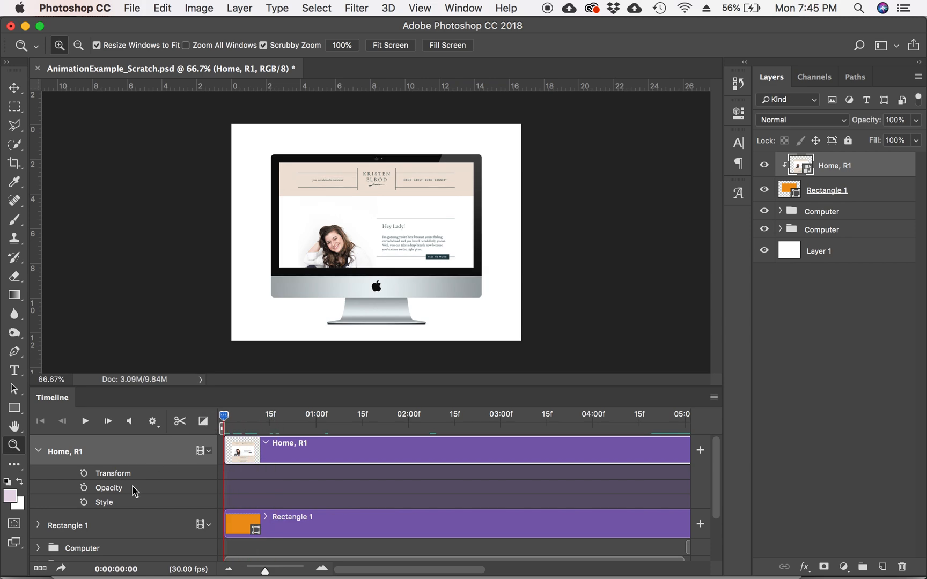
- Add Transform keyframes to Home, R1 at frame 0 and at the final frame 09:29
click(84, 473)
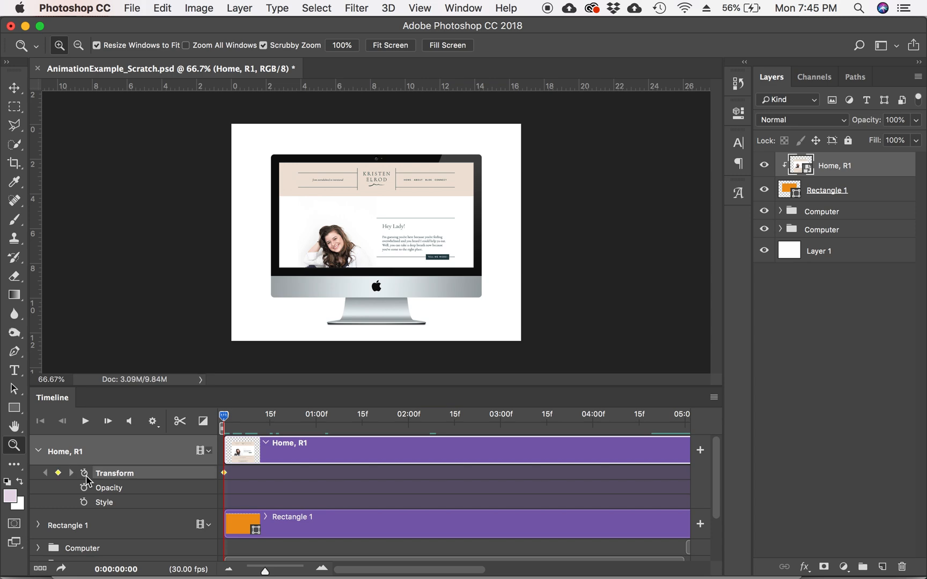
mouse_move(214, 477)
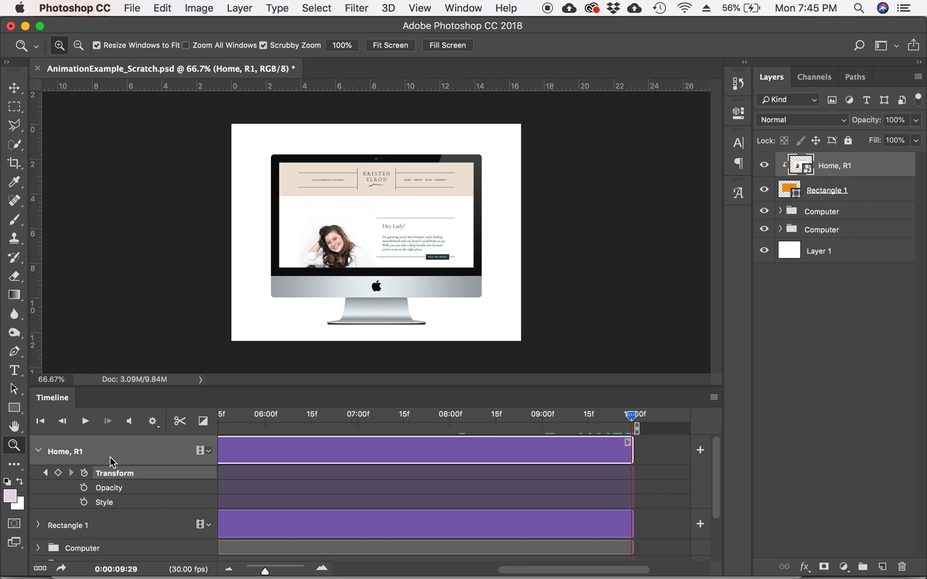
mouse_move(153, 474)
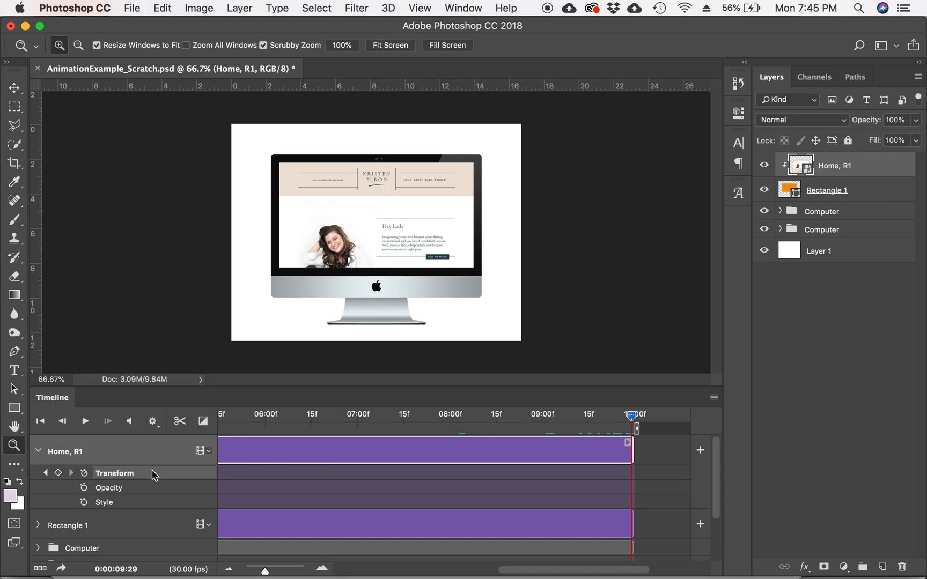
mouse_move(68, 474)
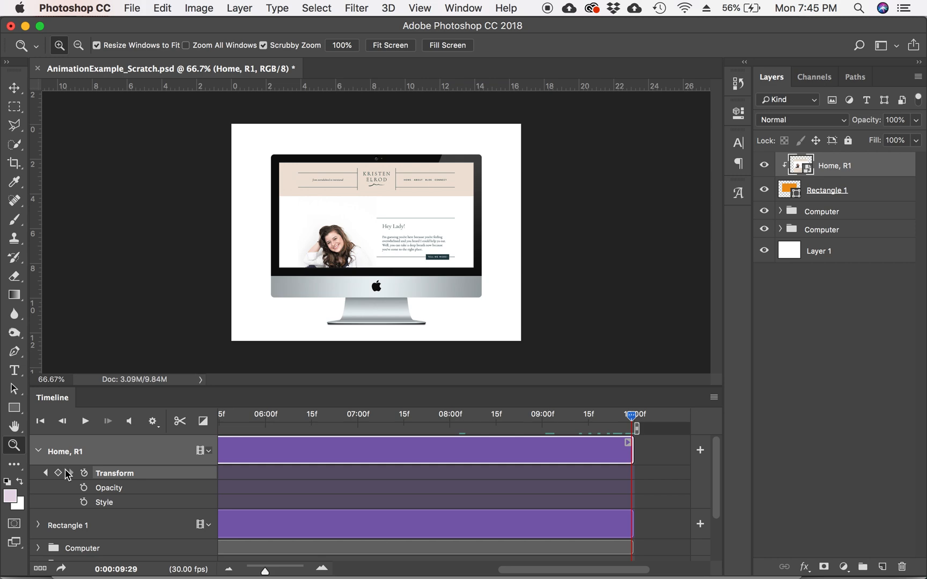
mouse_move(62, 473)
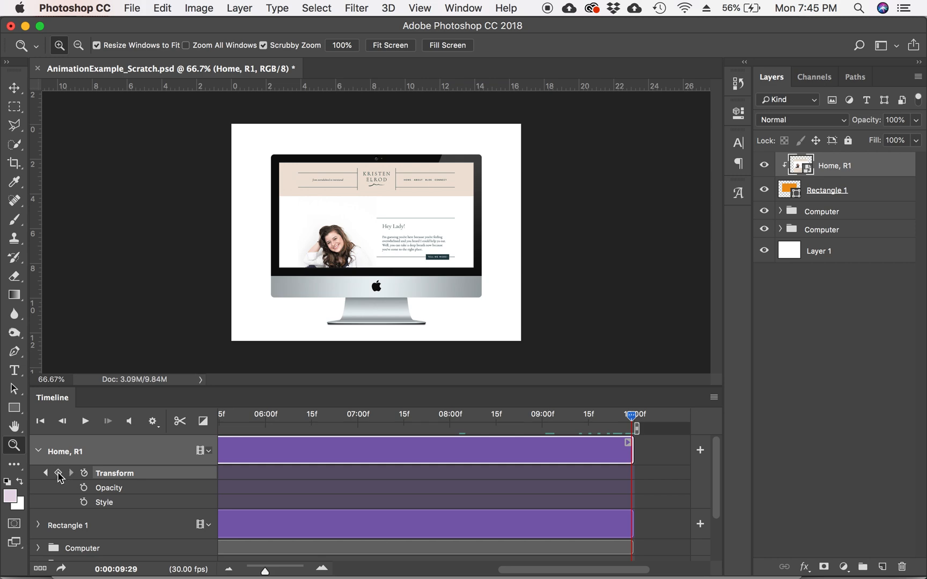
click(57, 473)
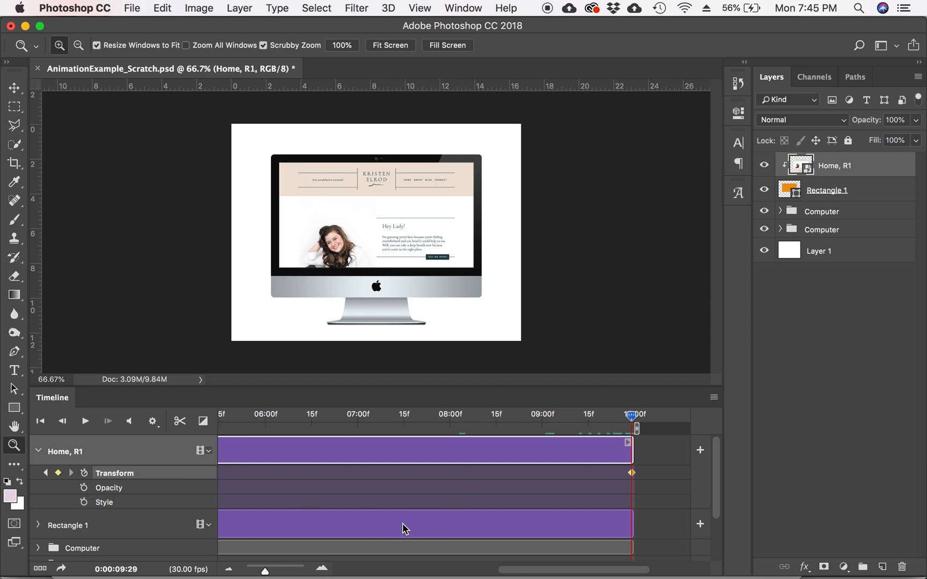
mouse_move(47, 478)
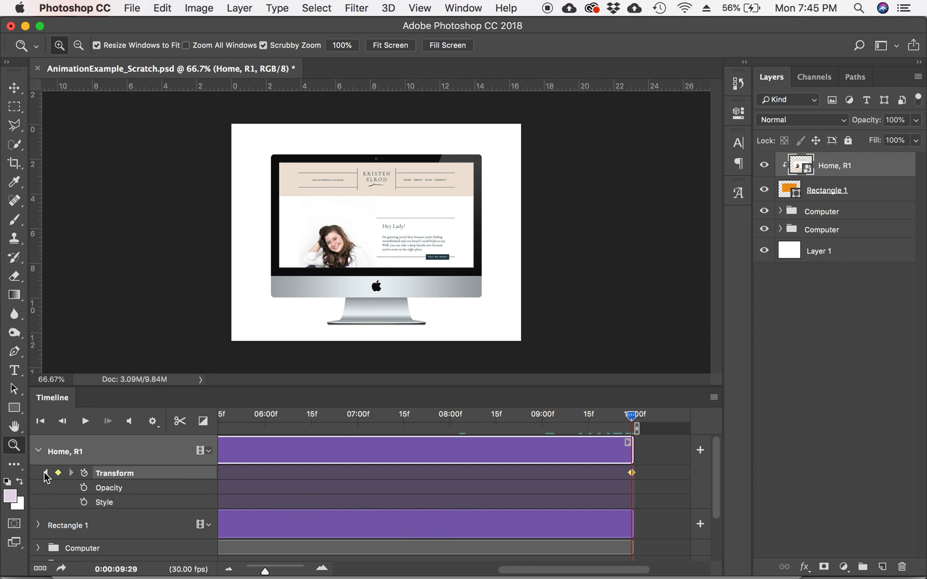
mouse_move(47, 474)
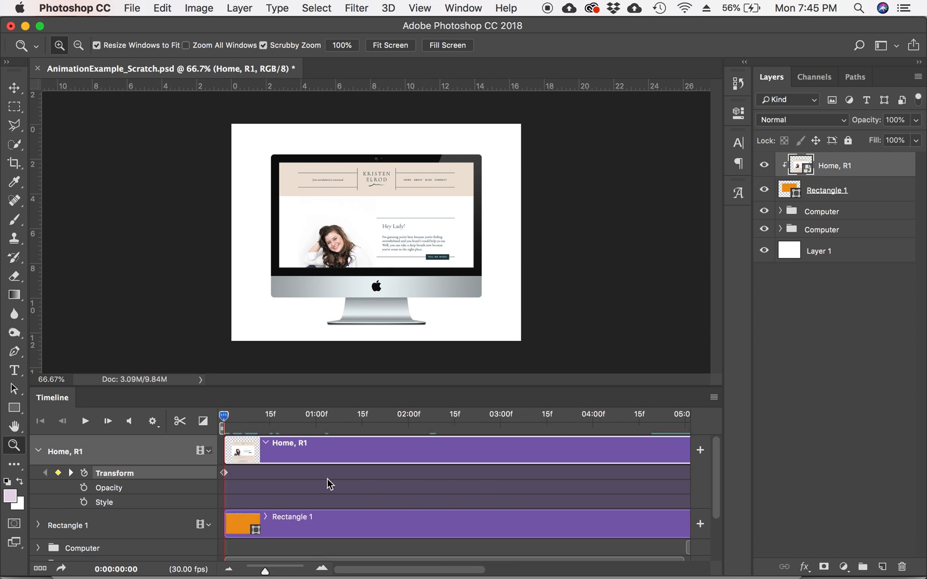
mouse_move(231, 471)
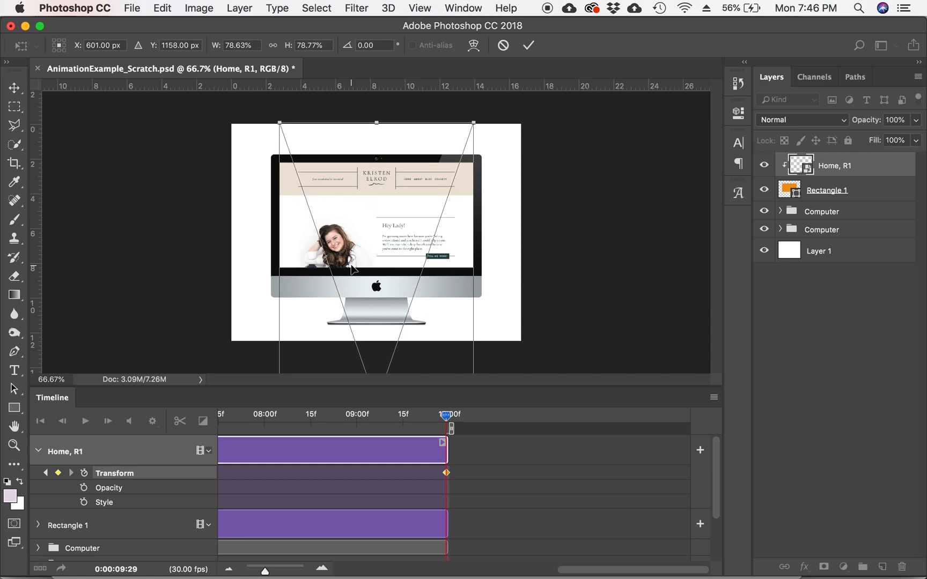
- Drag Home, R1 straight up through its middle section until the website footer fills the iMac screen
drag(376, 123, 375, 115)
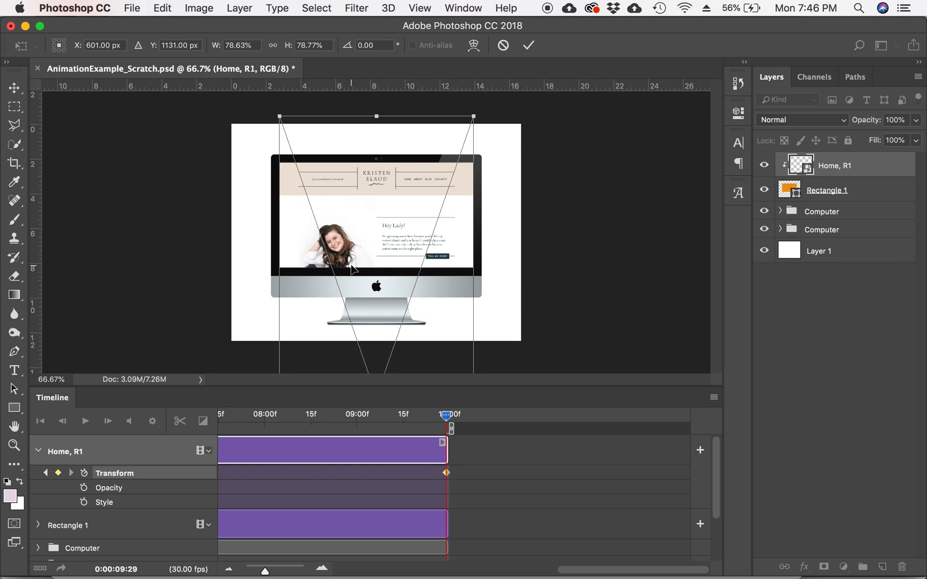
drag(375, 116, 376, 108)
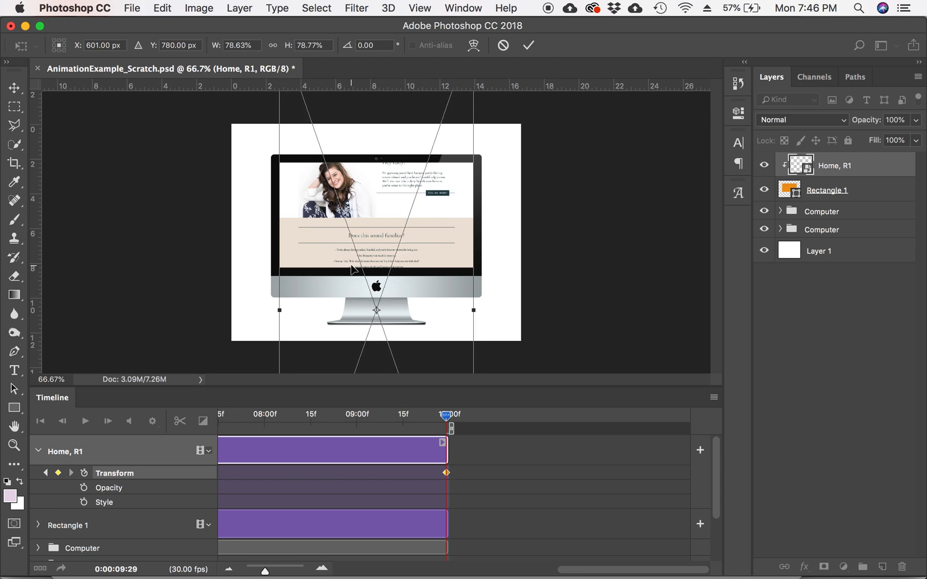
drag(376, 310, 376, 268)
text(500)
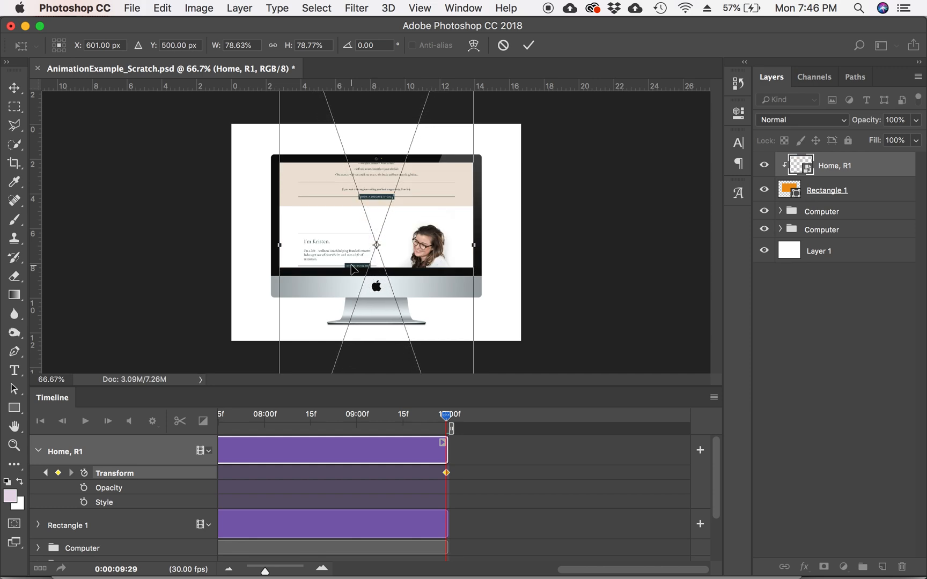
drag(376, 245, 376, 209)
text(-510)
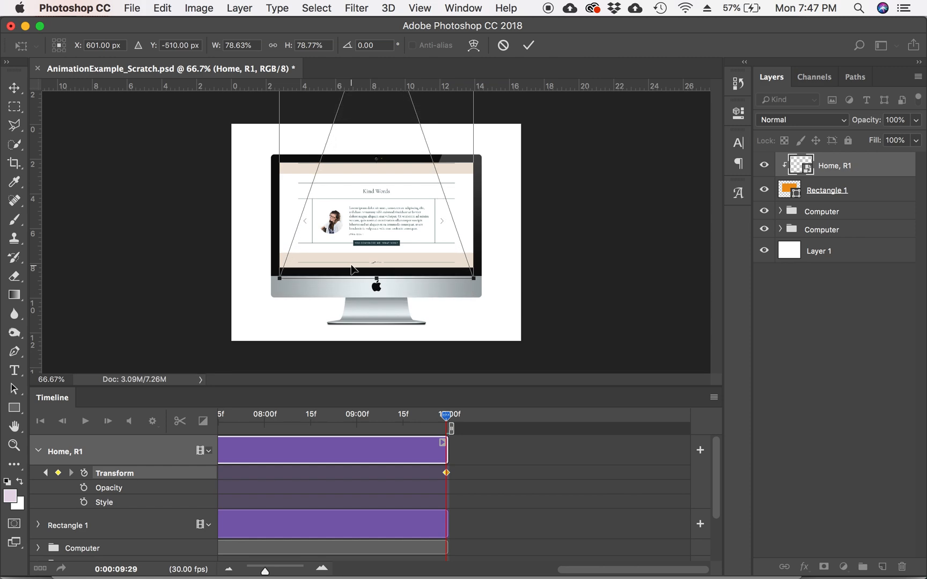
drag(352, 269, 352, 265)
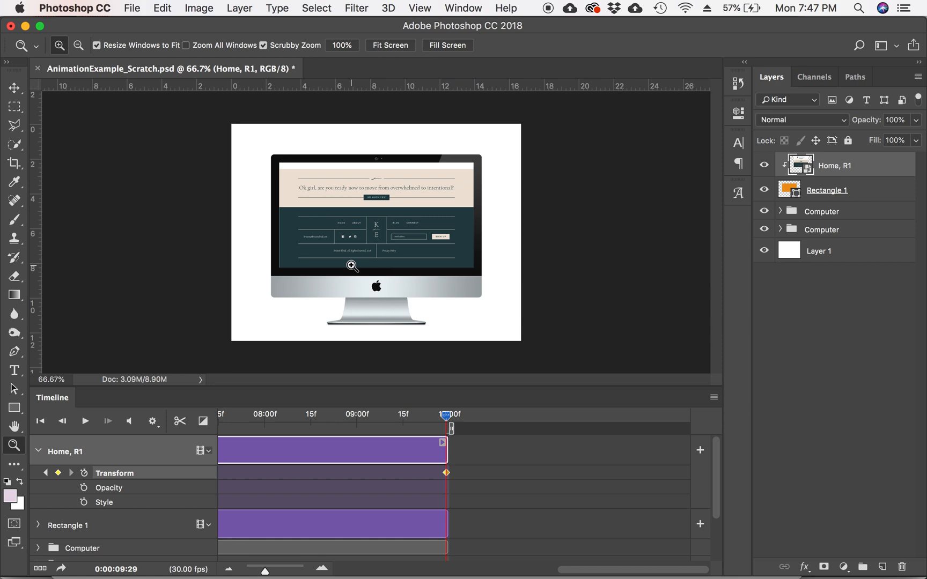
mouse_move(360, 346)
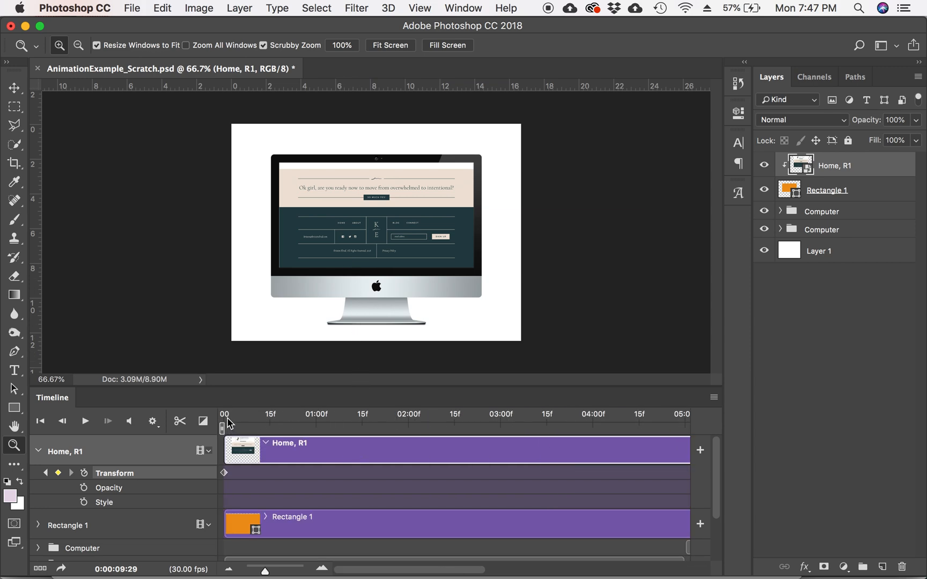
click(40, 420)
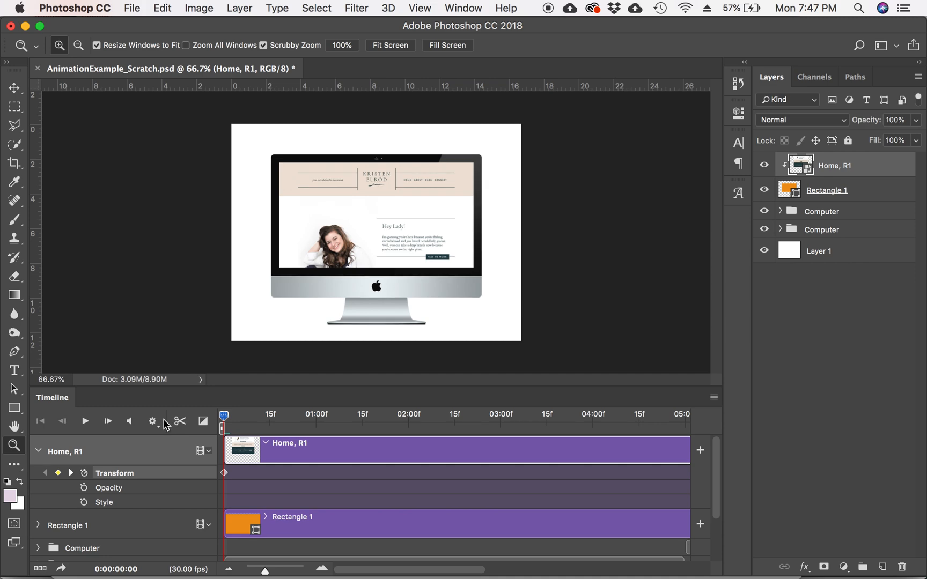
click(84, 420)
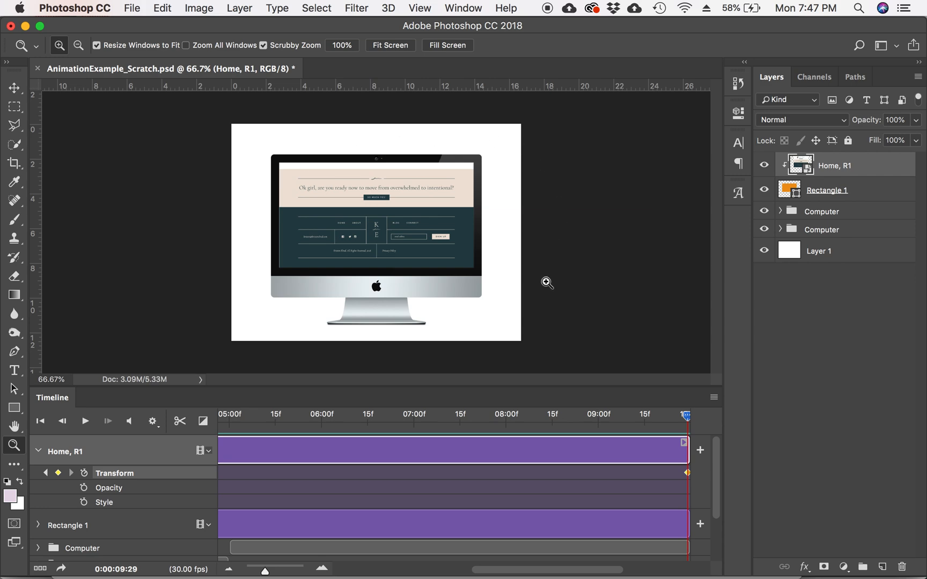
mouse_move(681, 381)
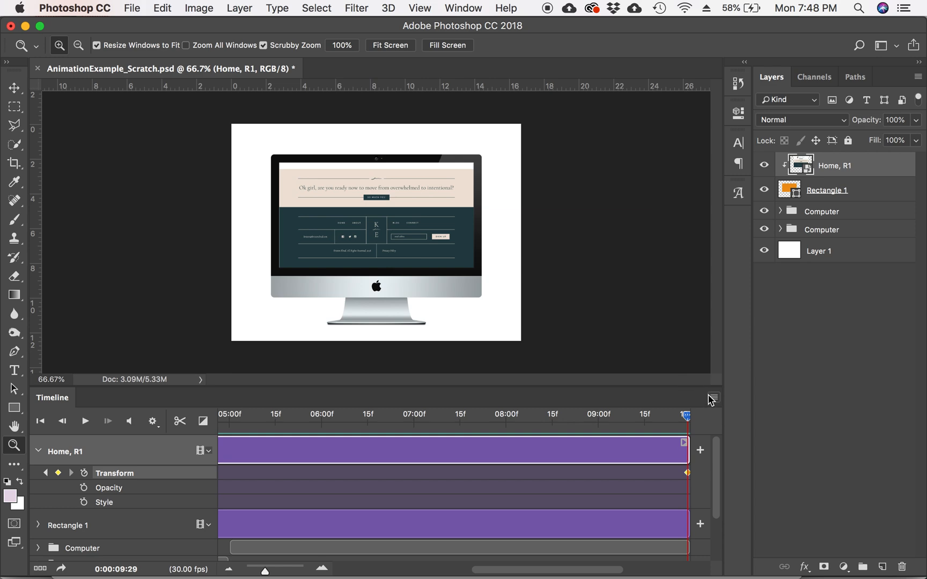
- Choose Render Video from the Timeline panel menu, showing H.264 at 1200 x 900
click(711, 398)
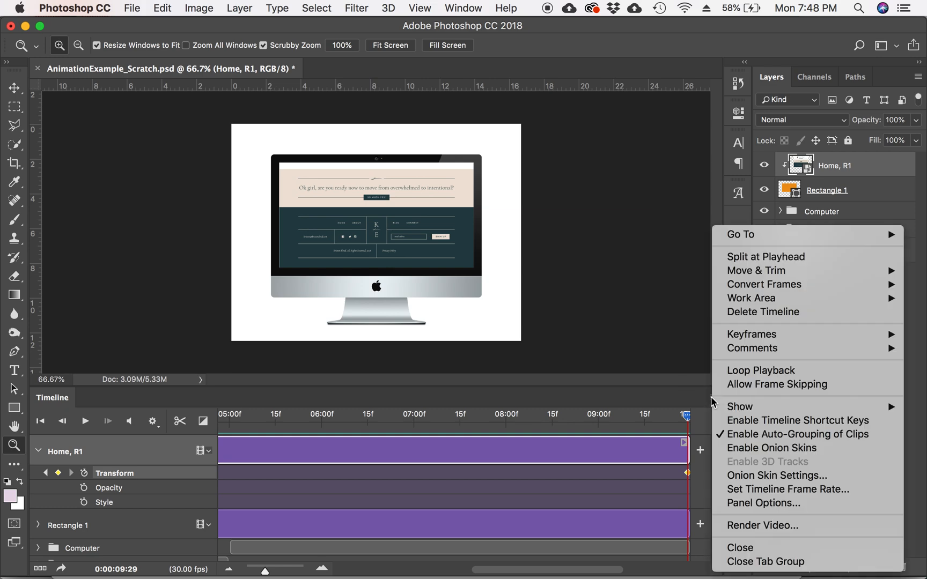
mouse_move(762, 525)
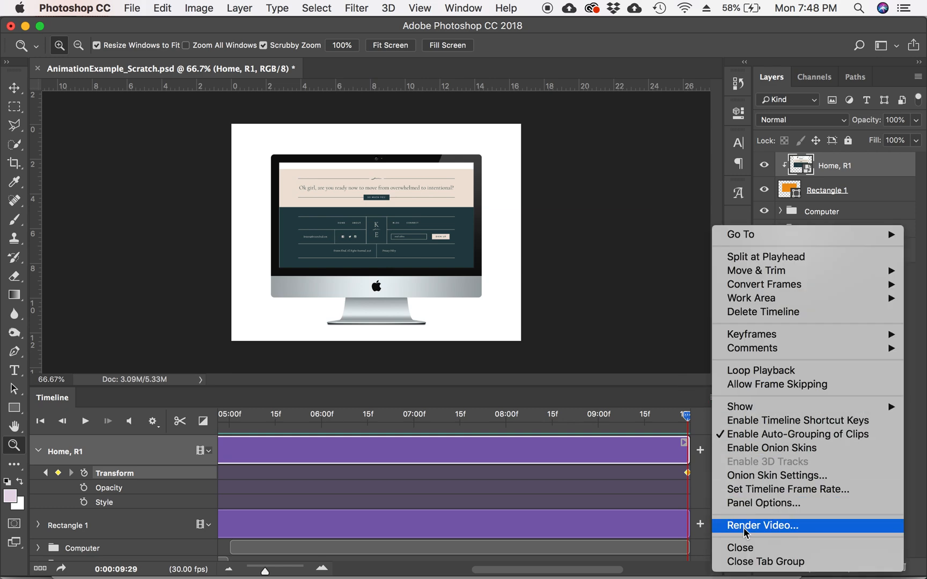
click(763, 526)
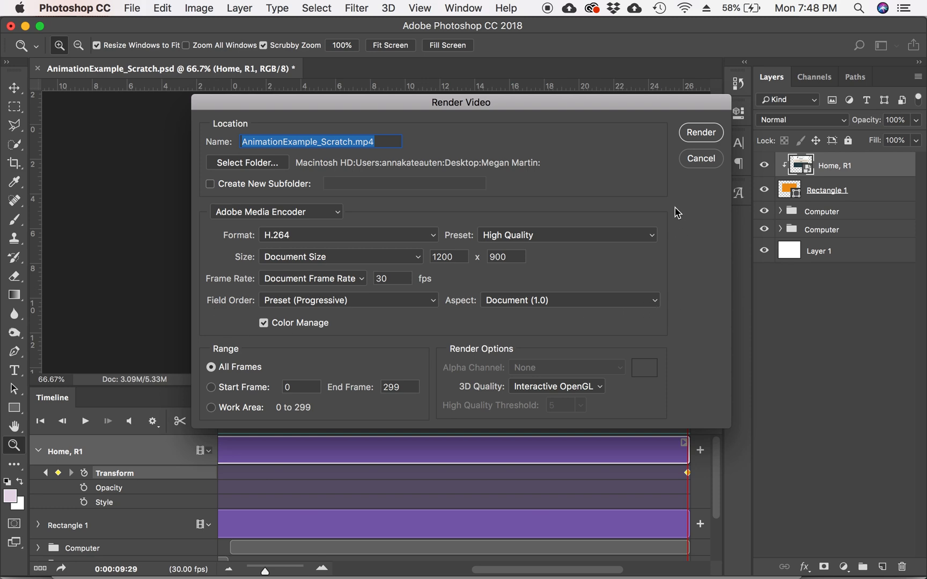
mouse_move(204, 210)
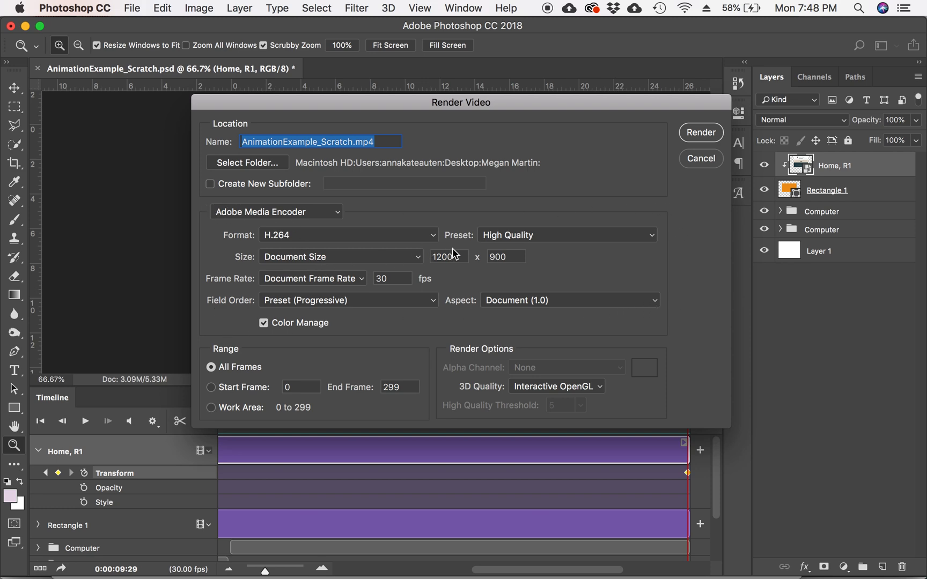
mouse_move(451, 276)
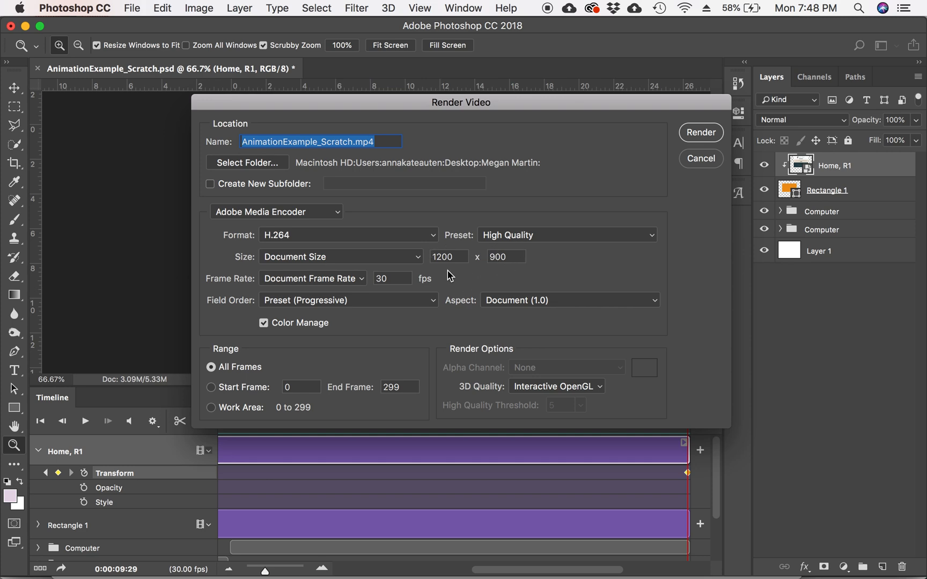
mouse_move(525, 259)
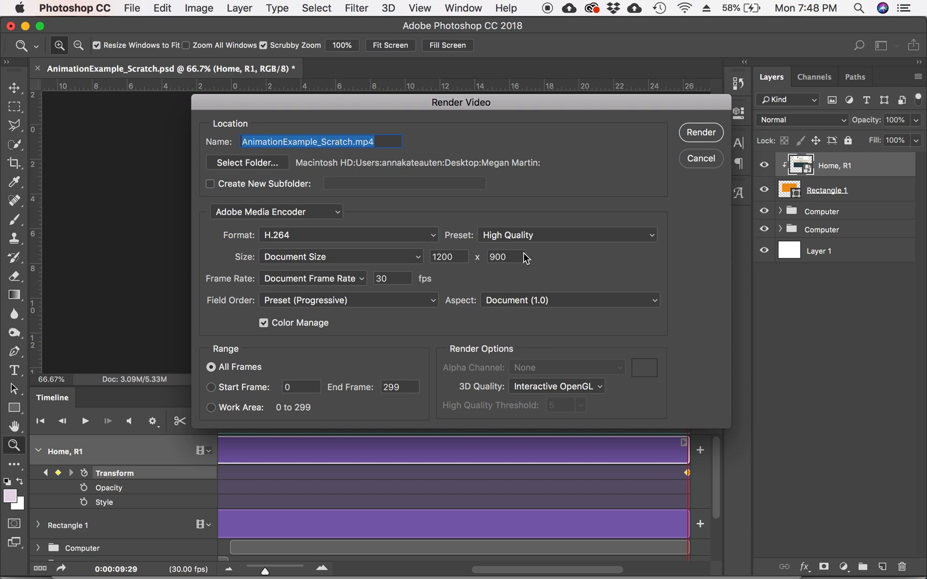
mouse_move(653, 304)
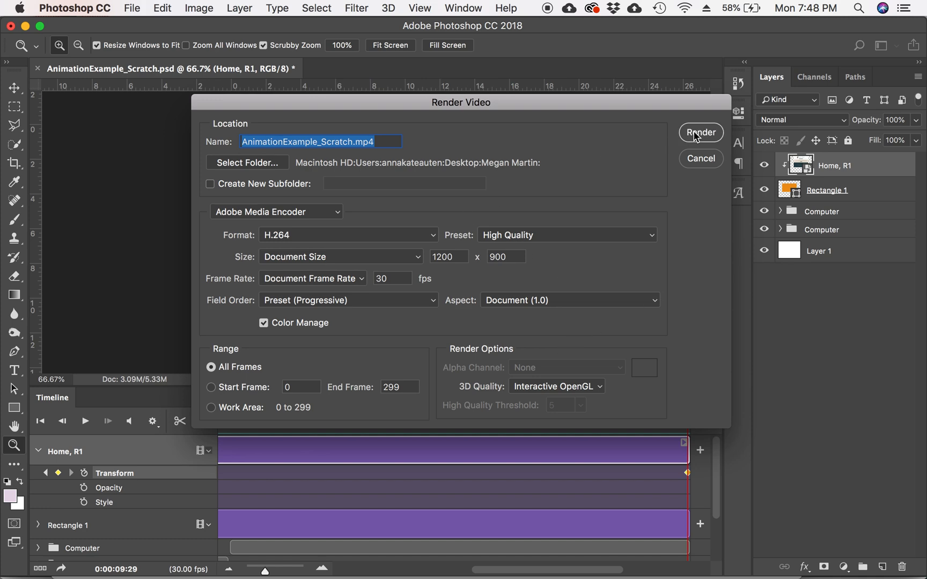
- Render AnimationExample_Scratch.mp4 and locate the 11.6 MB file in the Megan Martin folder in Finder
click(701, 132)
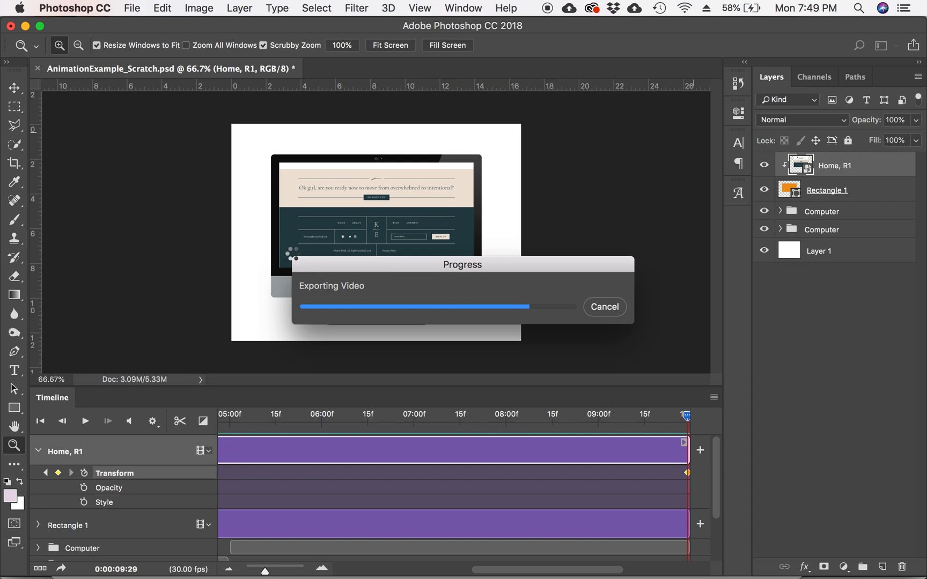
mouse_move(296, 283)
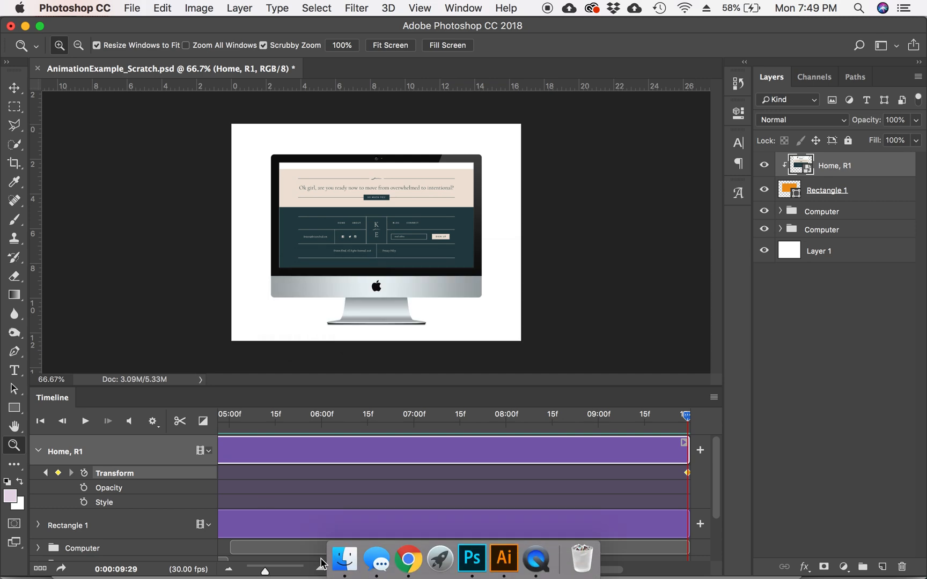
mouse_move(343, 557)
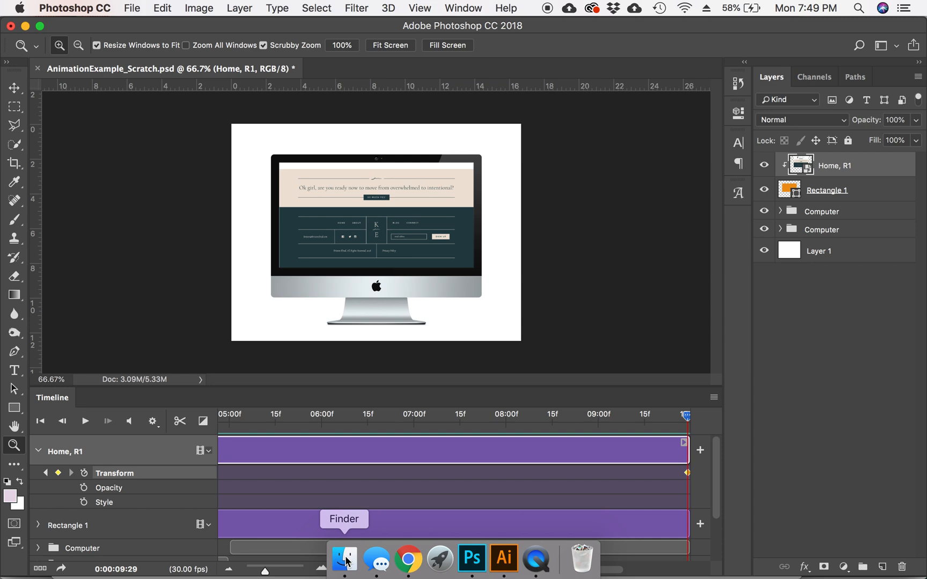
click(343, 558)
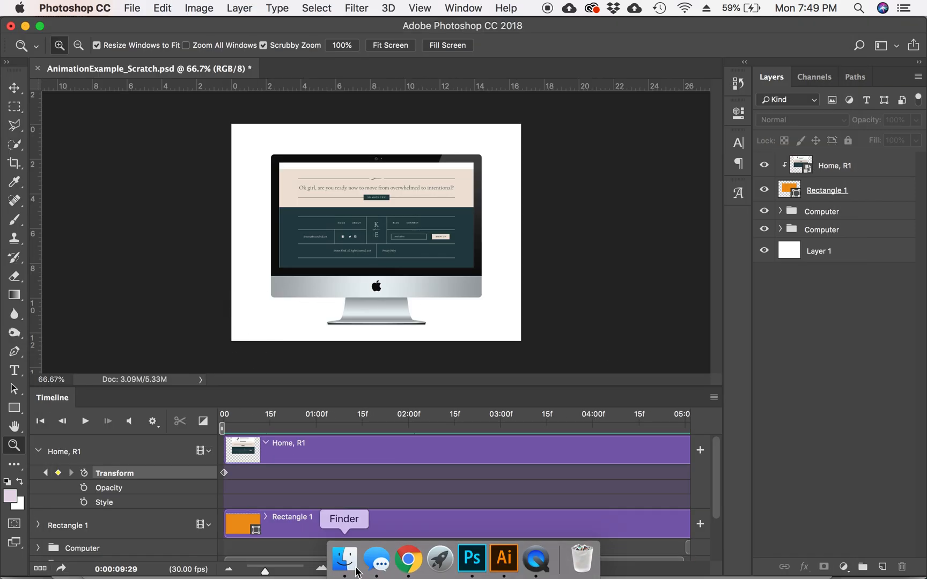
click(344, 557)
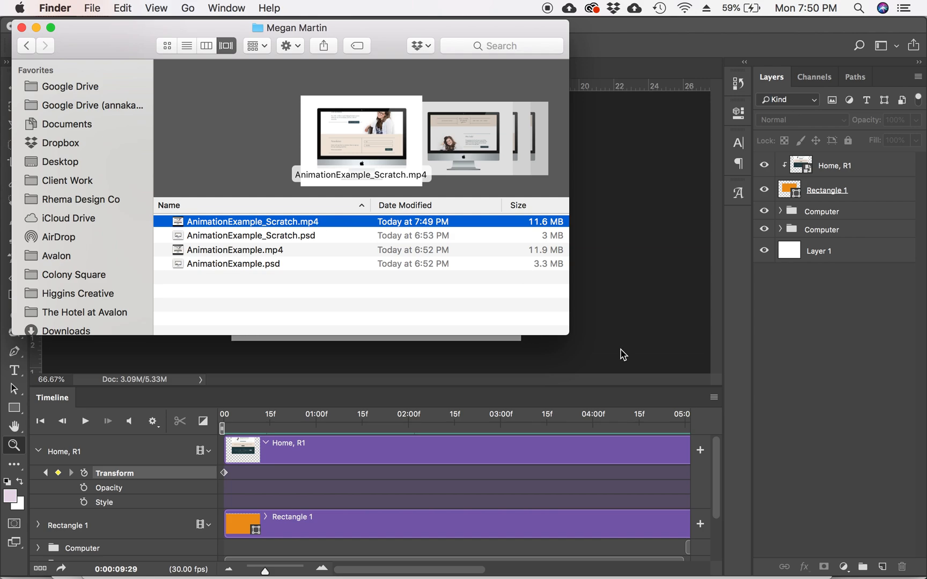
click(132, 7)
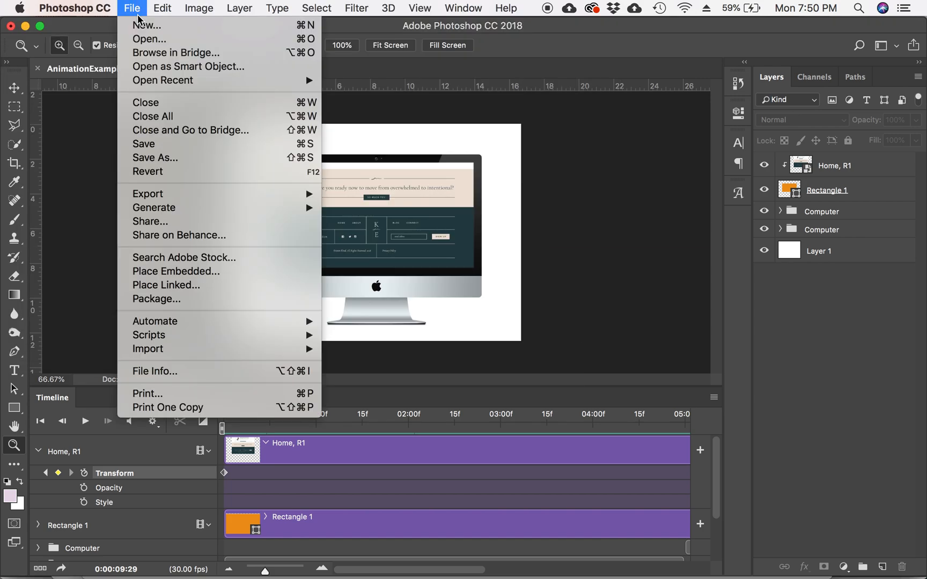
mouse_move(148, 193)
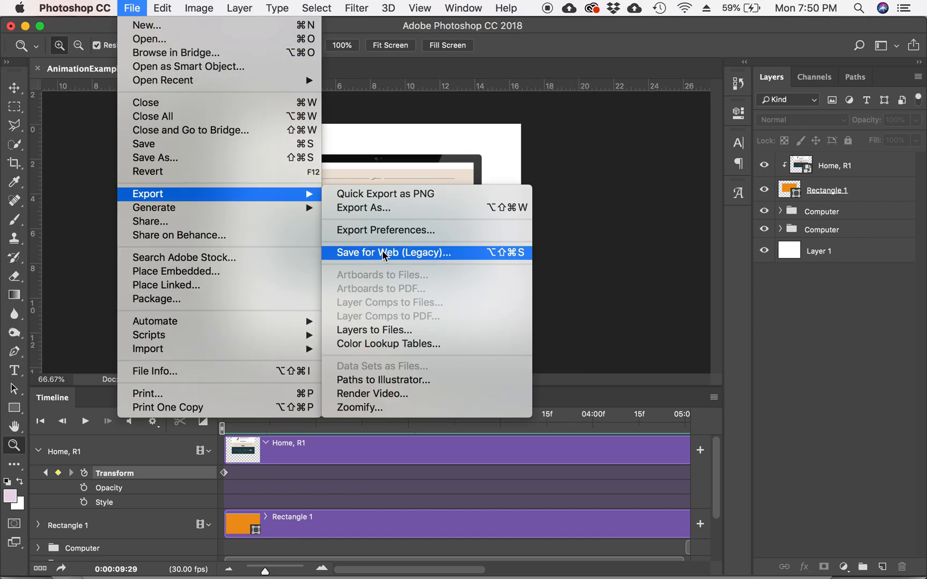
- Preview the mockup in Save for Web (Legacy) as 1200×900 PNG-24, then switch to QuickTime Player
click(393, 252)
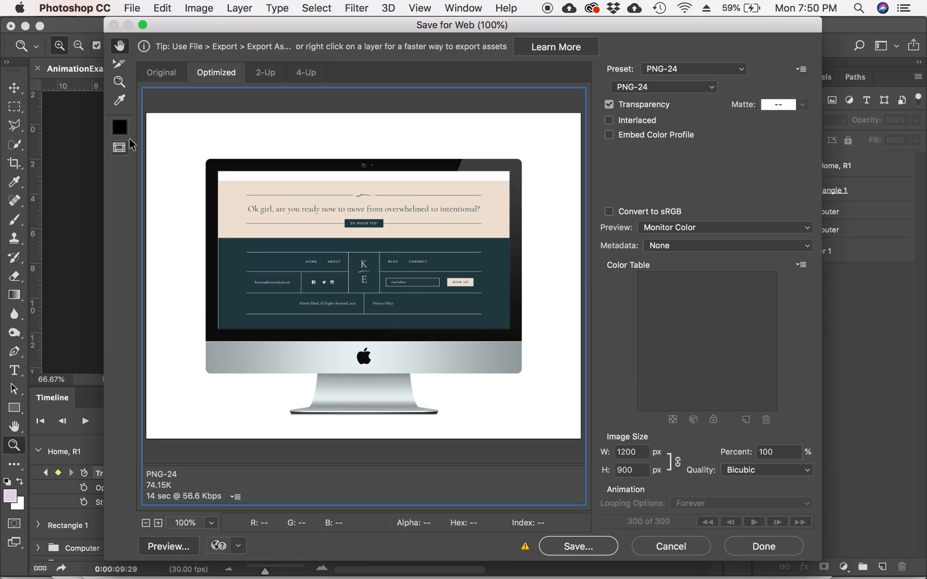
mouse_move(626, 296)
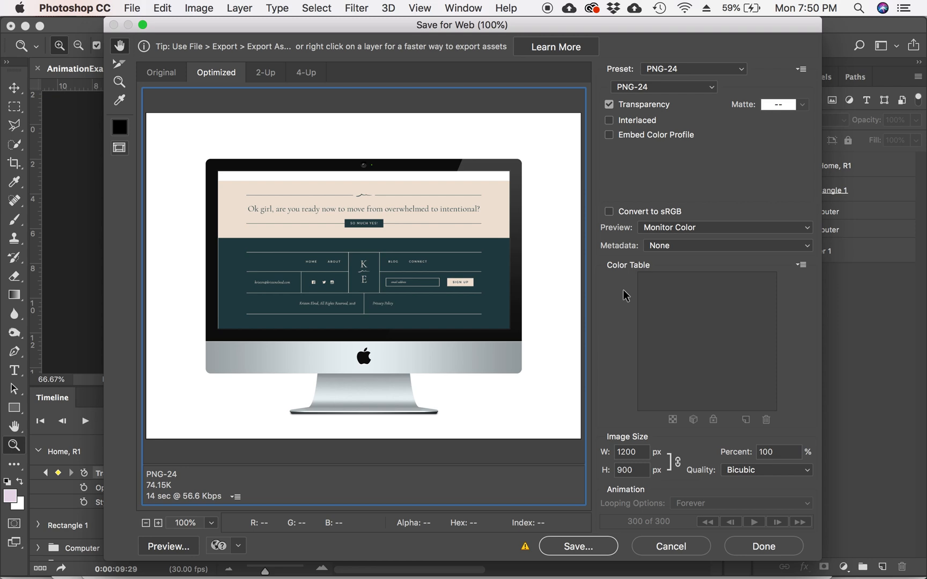
mouse_move(661, 71)
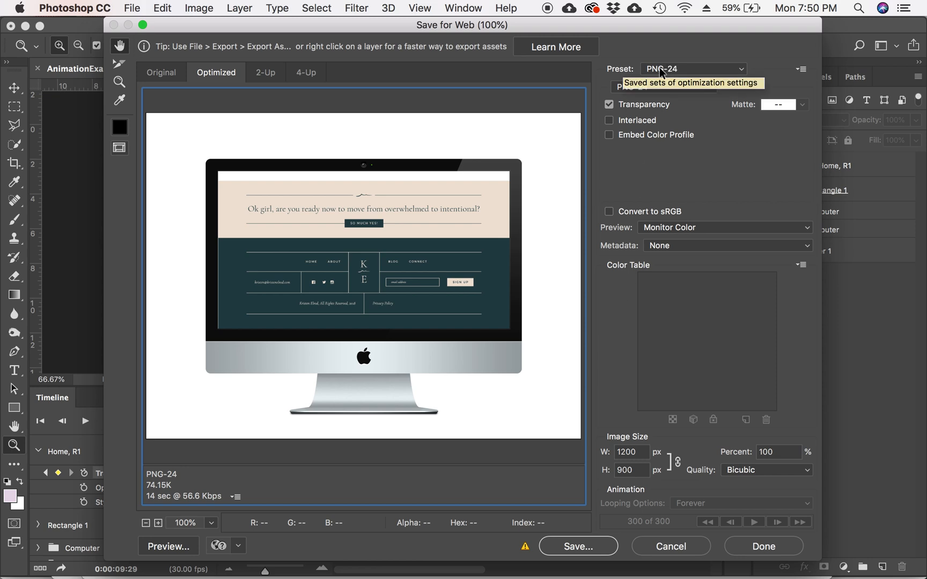
click(692, 69)
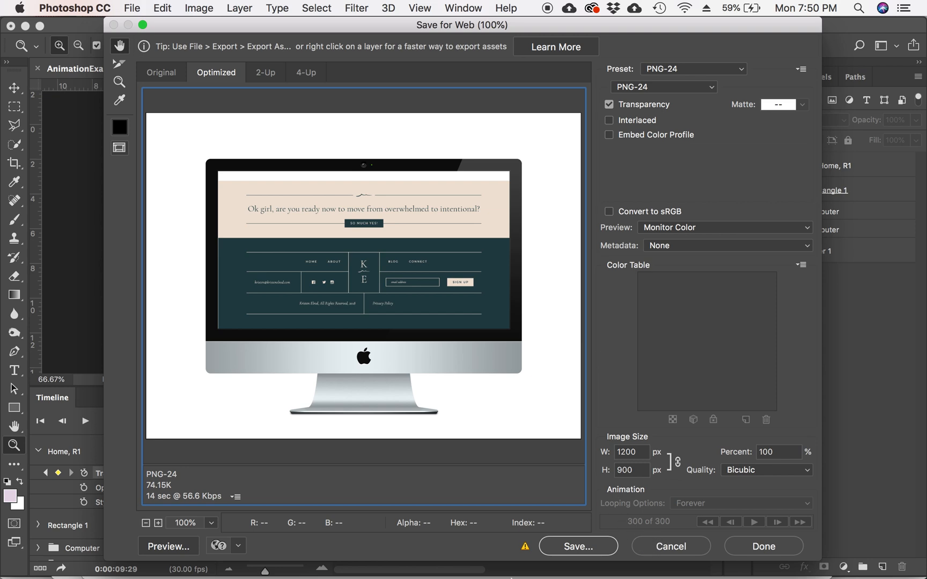
mouse_move(472, 557)
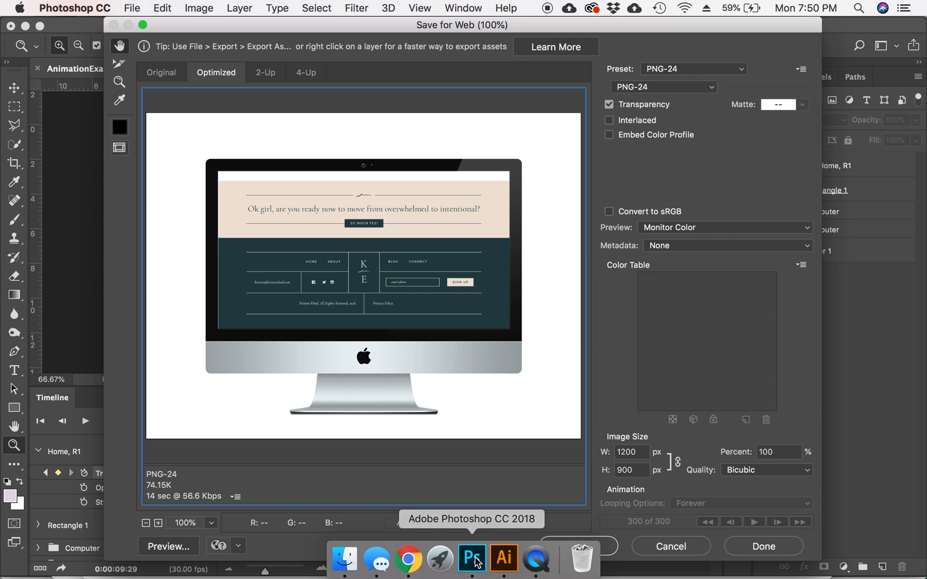
mouse_move(600, 562)
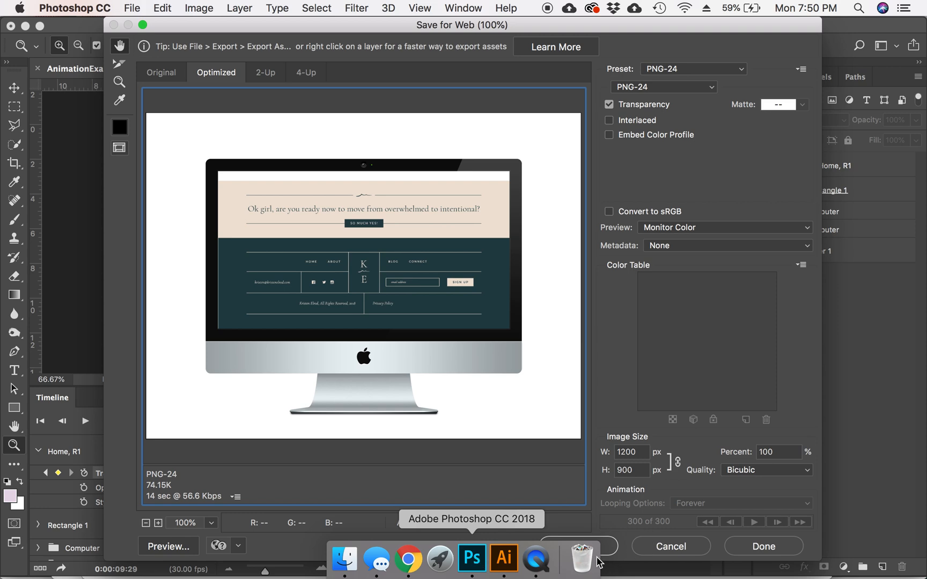
mouse_move(537, 558)
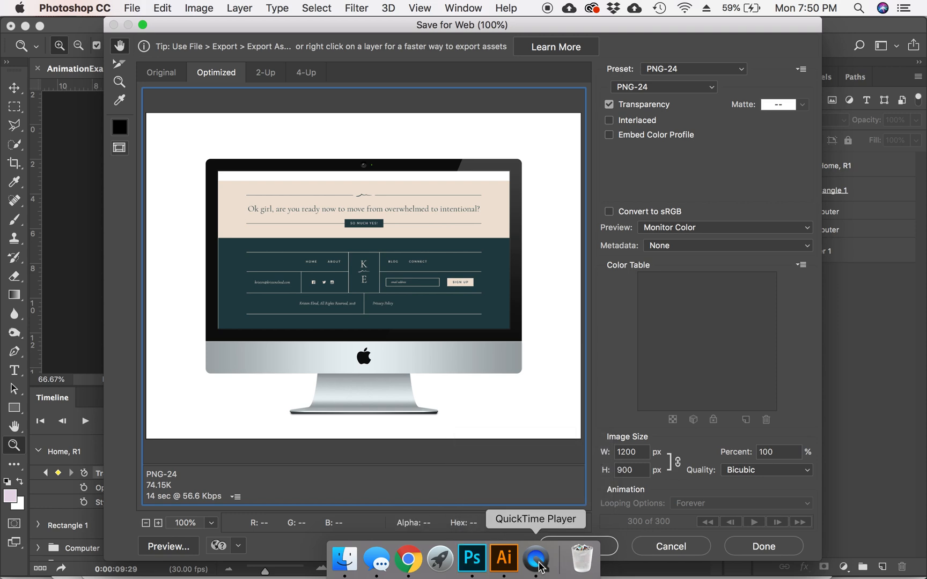
click(537, 557)
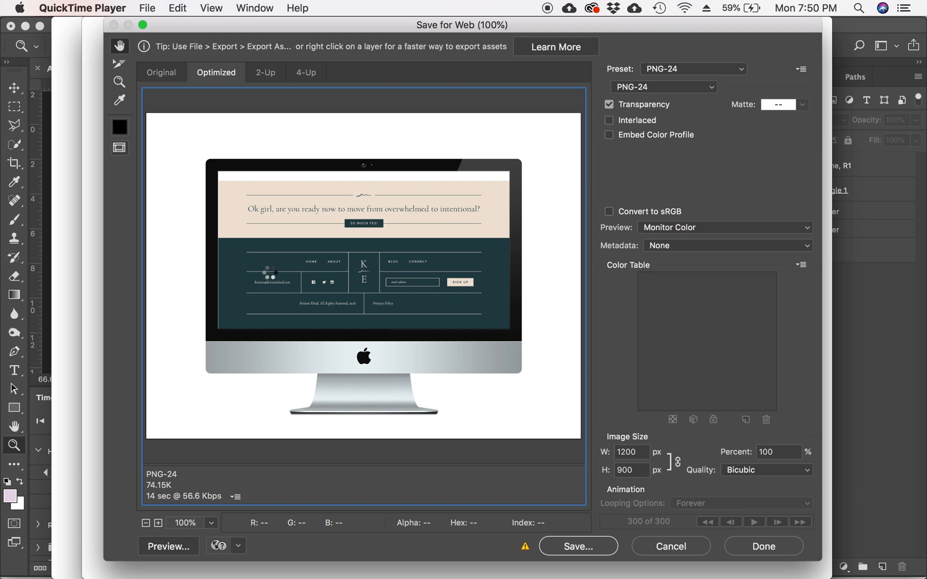